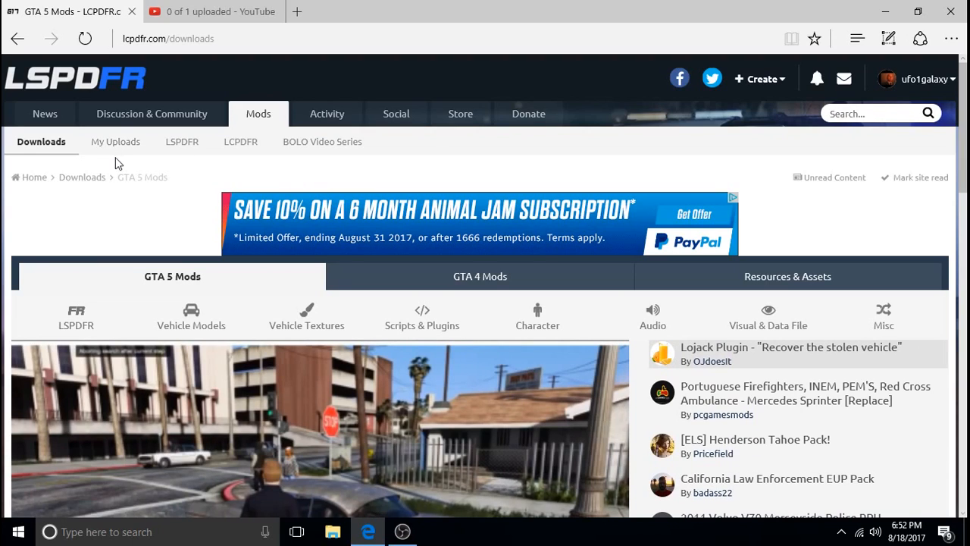
# Download the PoliceSmartRadio 1.1.1.1 zip from the LSPDFR file page, then minimize Edge.
pyautogui.scroll(-3)
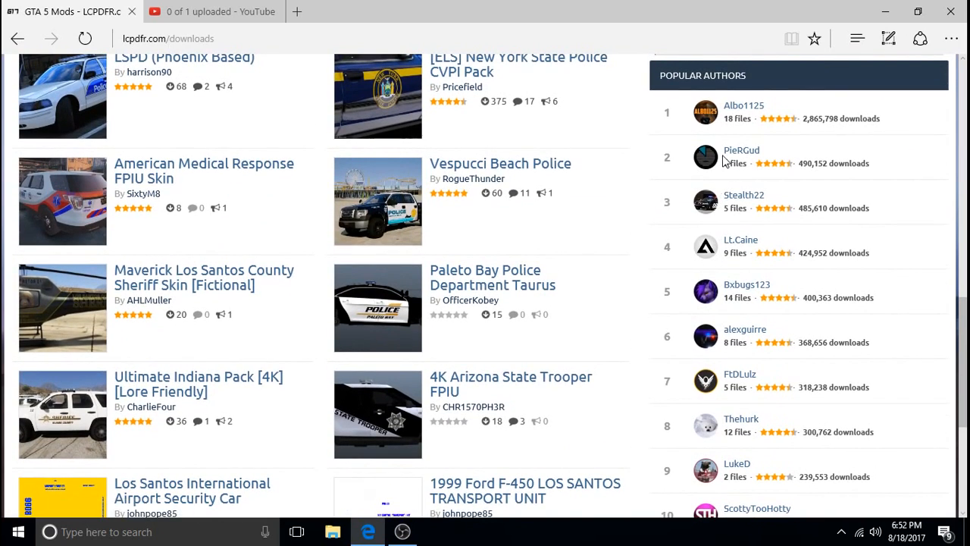
pyautogui.moveTo(743, 106)
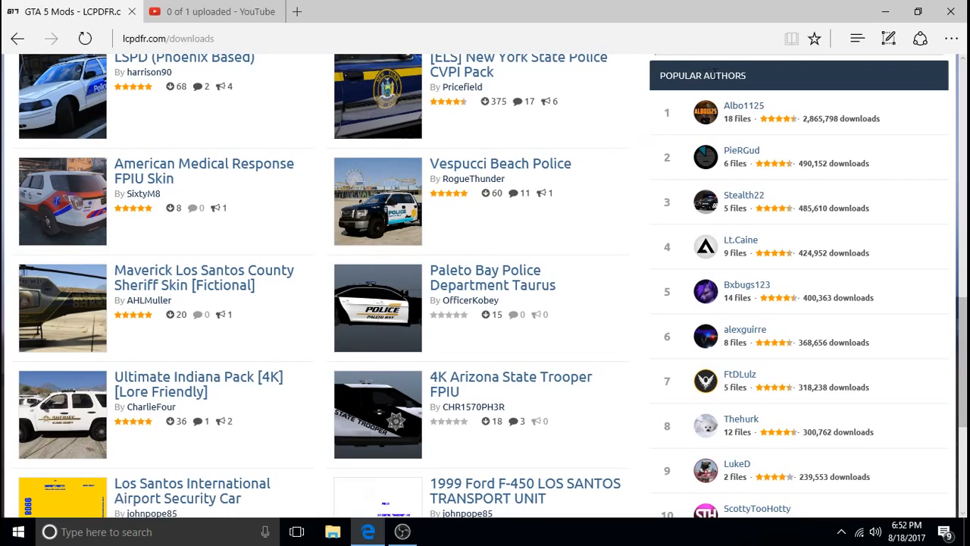
pyautogui.moveTo(744, 107)
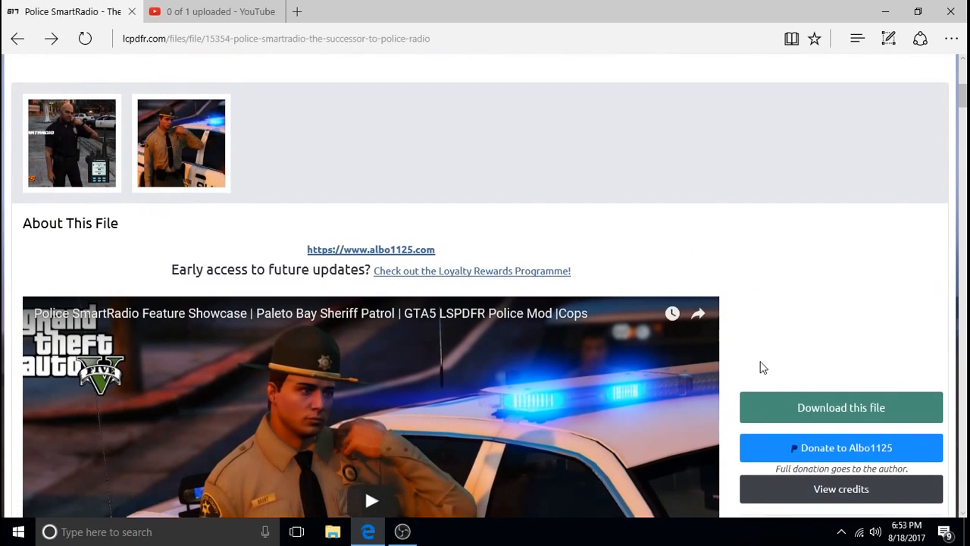
pyautogui.click(840, 407)
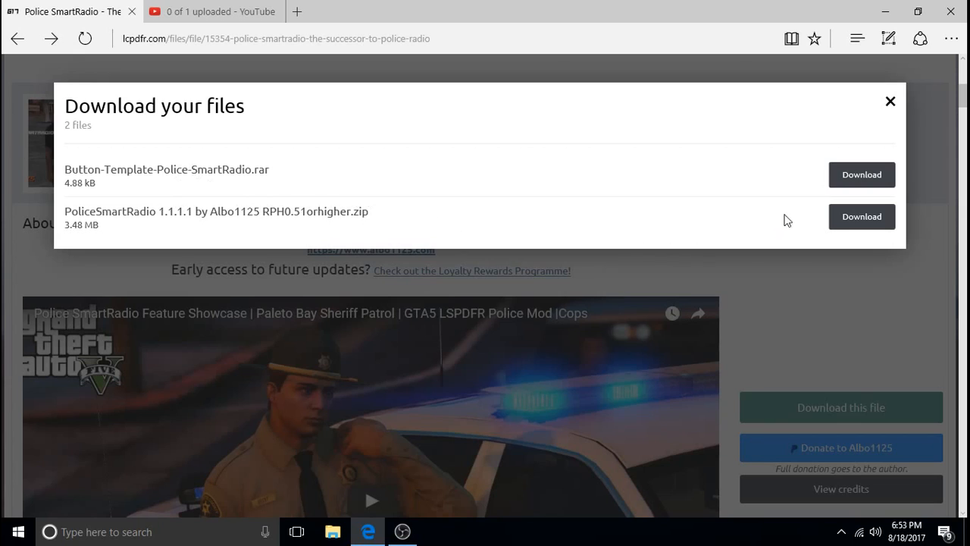
pyautogui.click(890, 100)
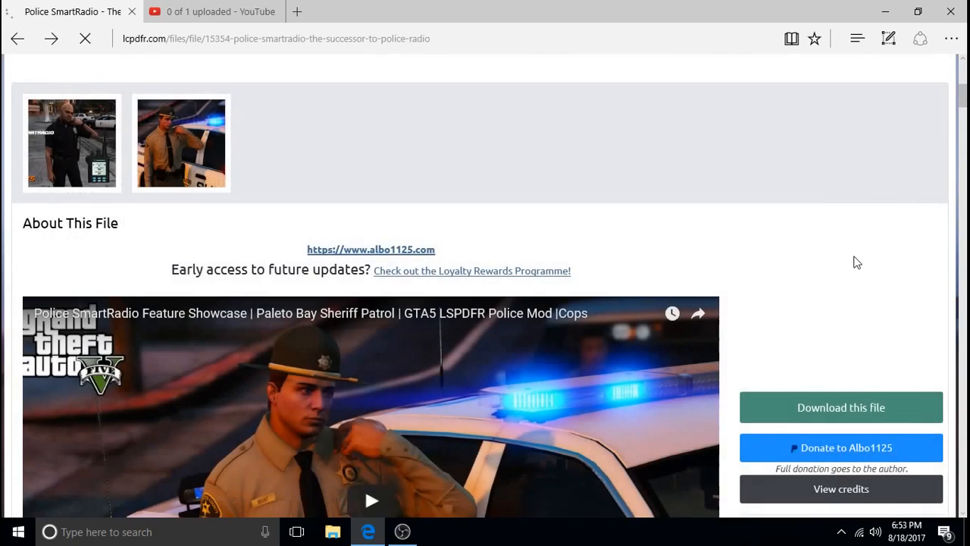
pyautogui.click(840, 406)
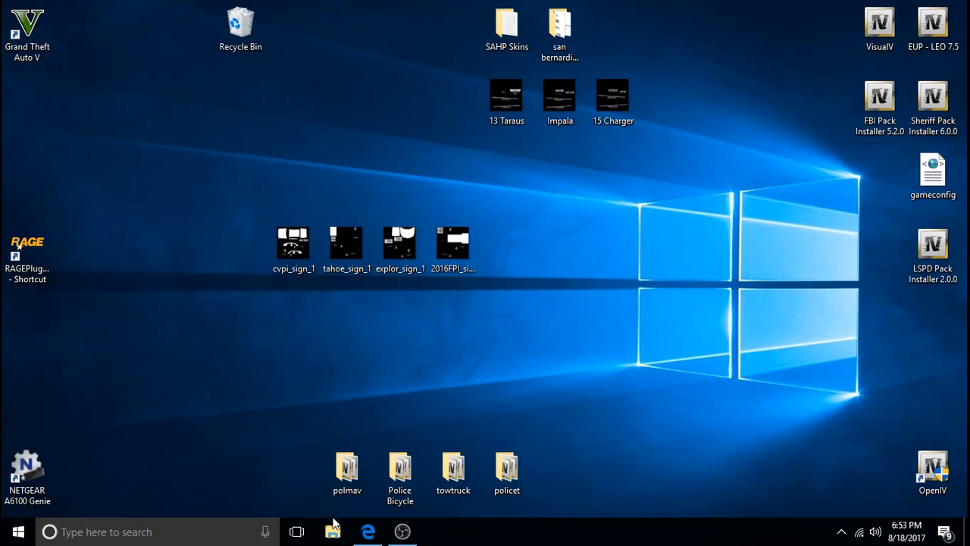
# Check the PoliceSmartRadio zip's properties in the Downloads folder, then dismiss the window.
pyautogui.click(333, 531)
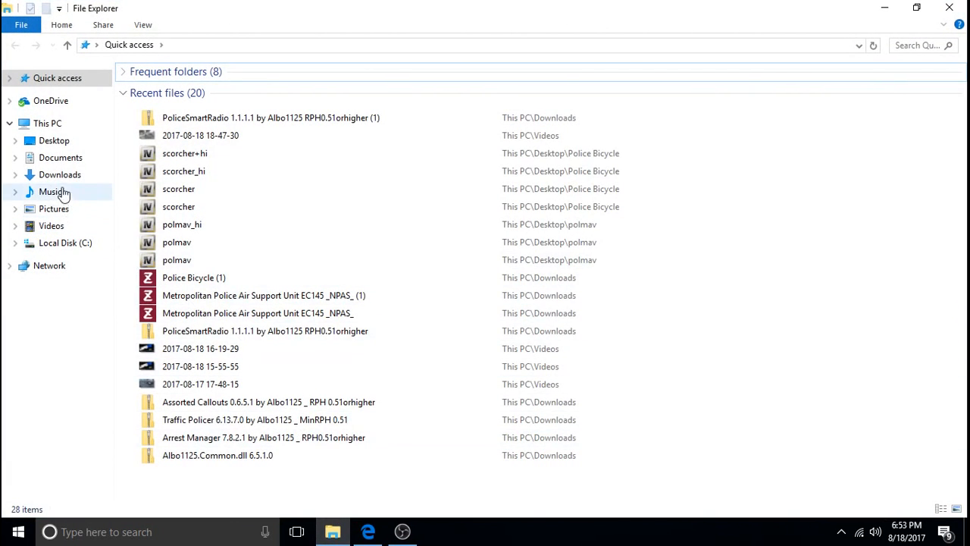
pyautogui.click(61, 175)
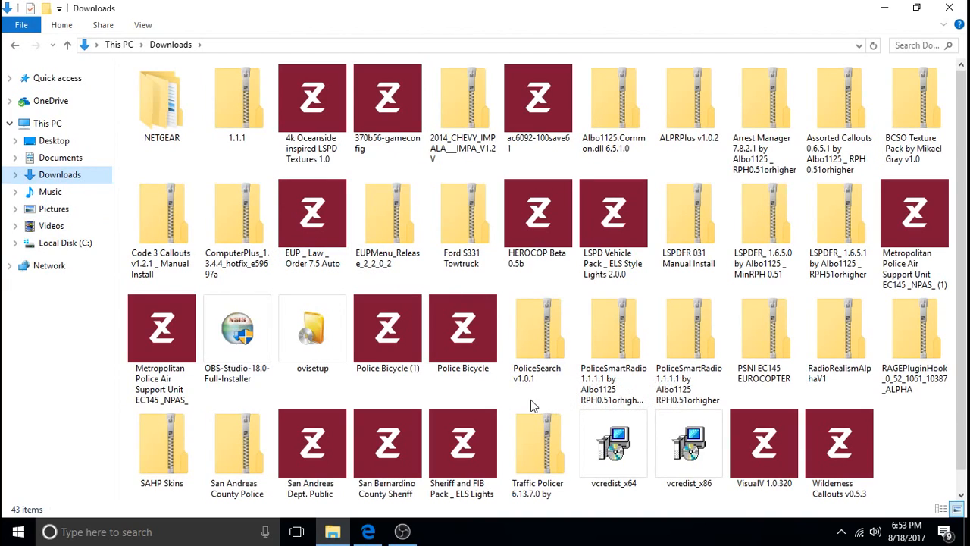
pyautogui.rightClick(612, 326)
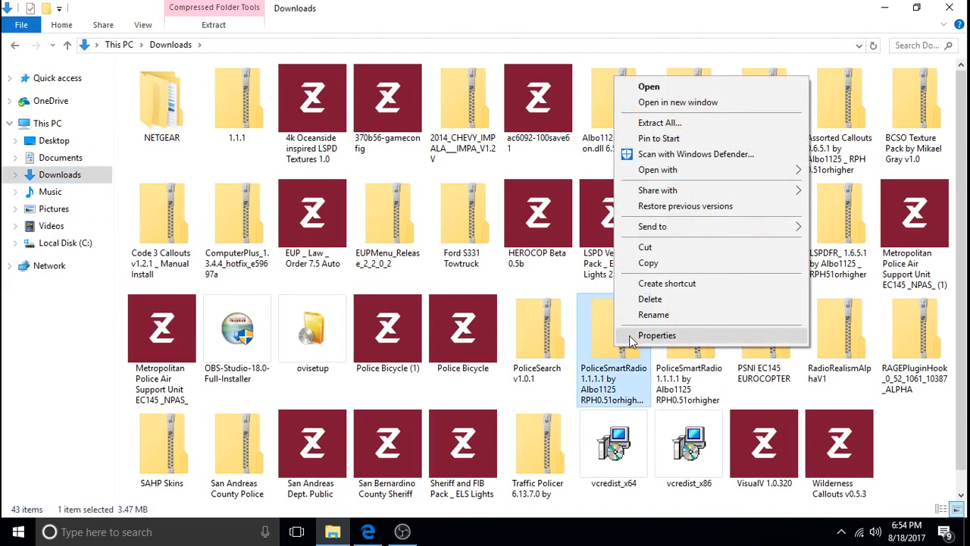
pyautogui.click(657, 335)
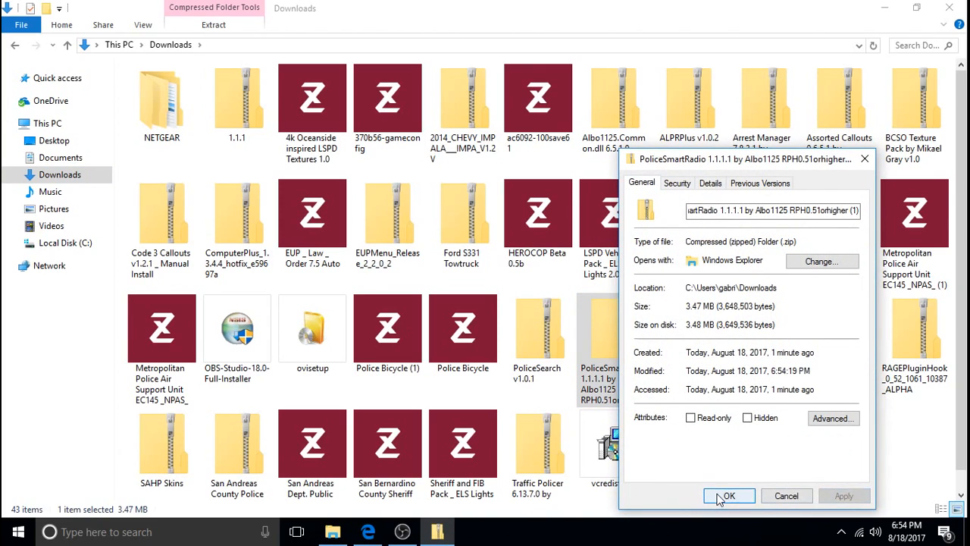
pyautogui.click(728, 496)
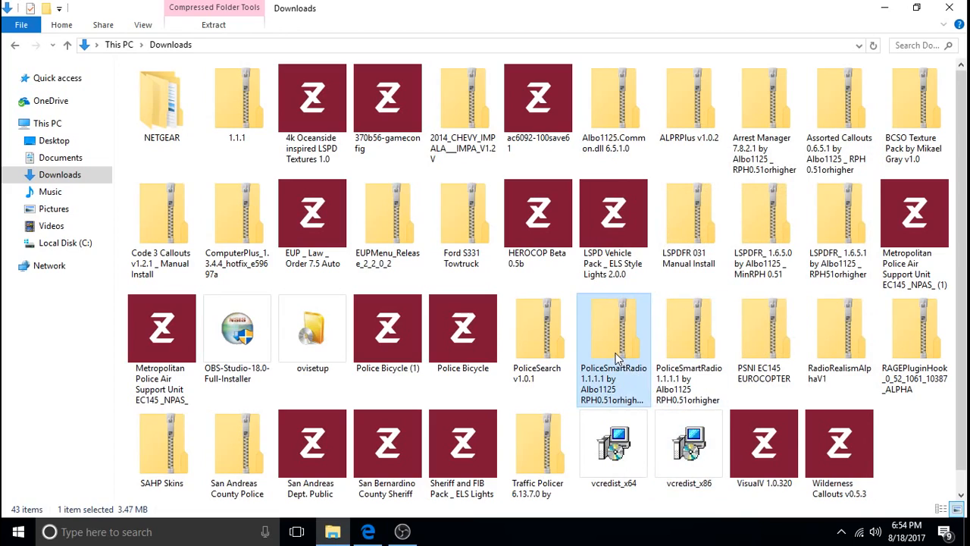
# Browse the zip down to its Grand Theft Auto V folder and shrink the window beside the desktop.
pyautogui.doubleClick(613, 327)
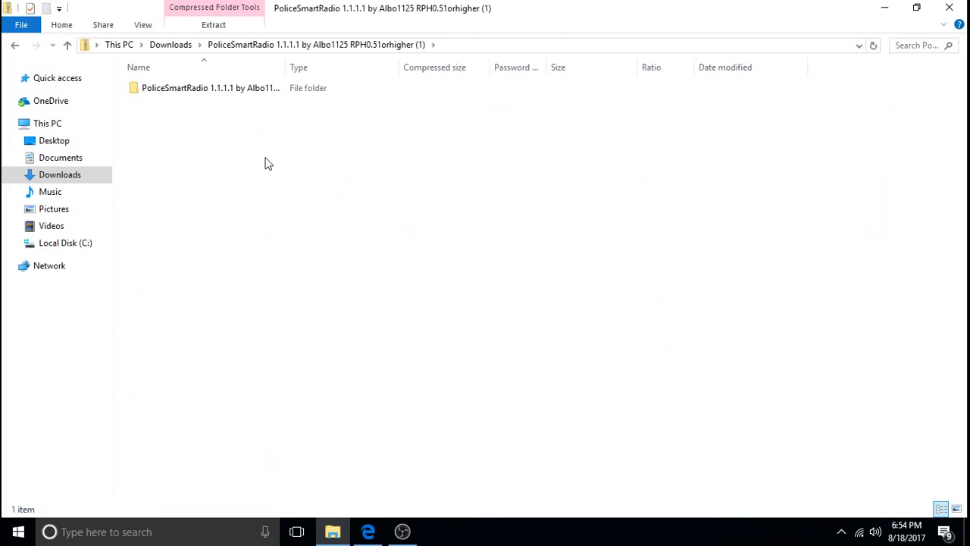
pyautogui.doubleClick(209, 87)
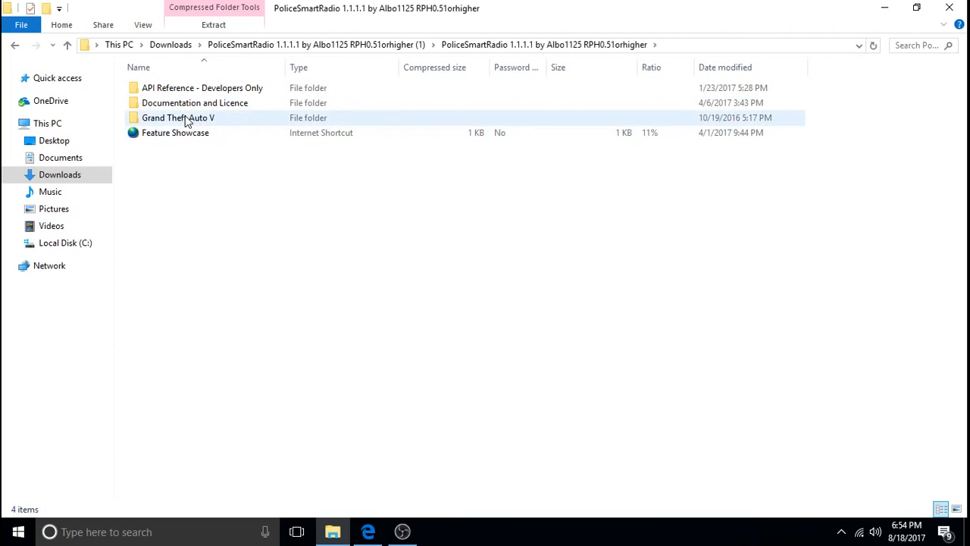
pyautogui.doubleClick(179, 118)
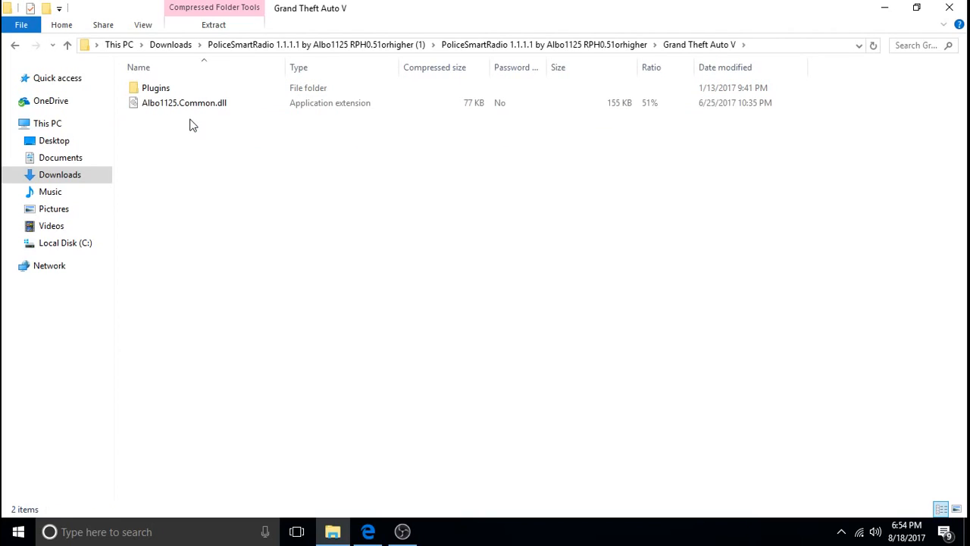
pyautogui.moveTo(239, 139)
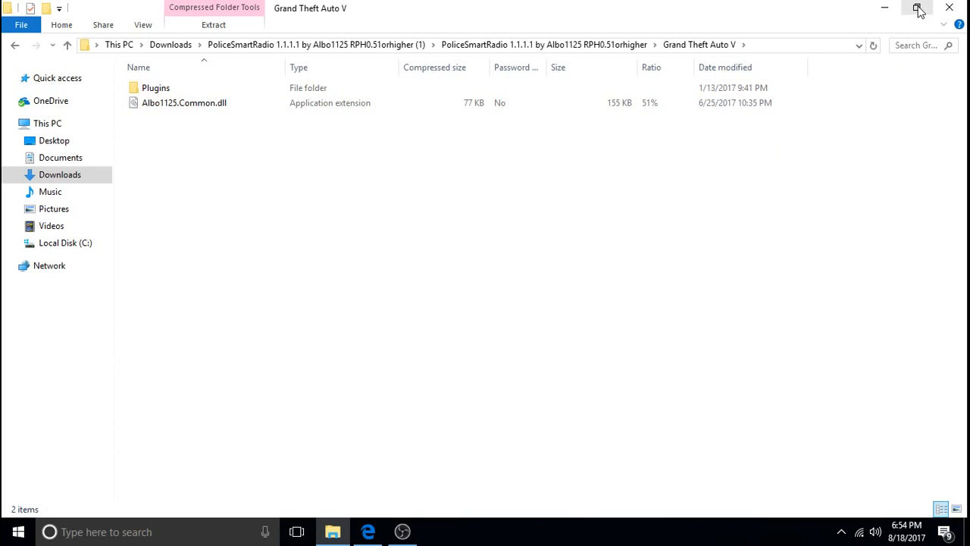
pyautogui.click(919, 8)
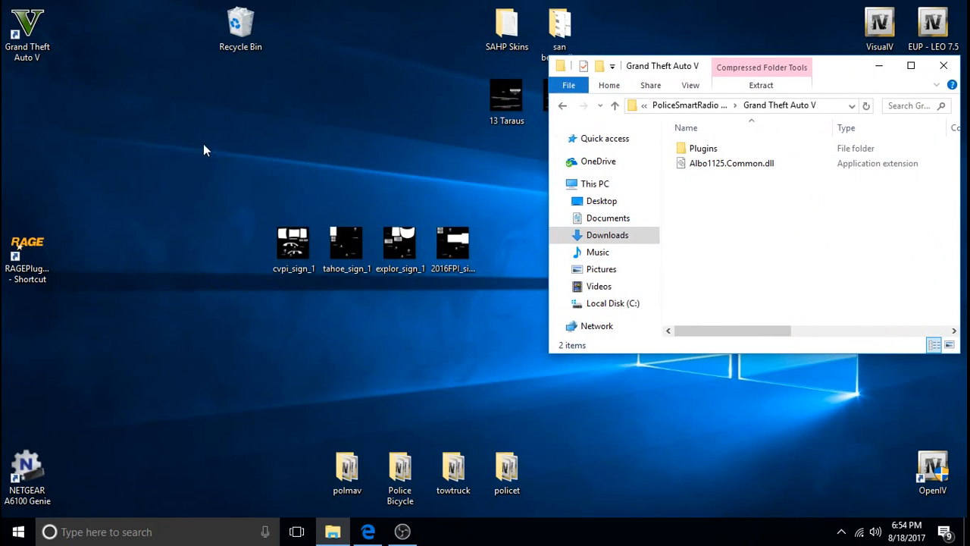
pyautogui.moveTo(191, 164)
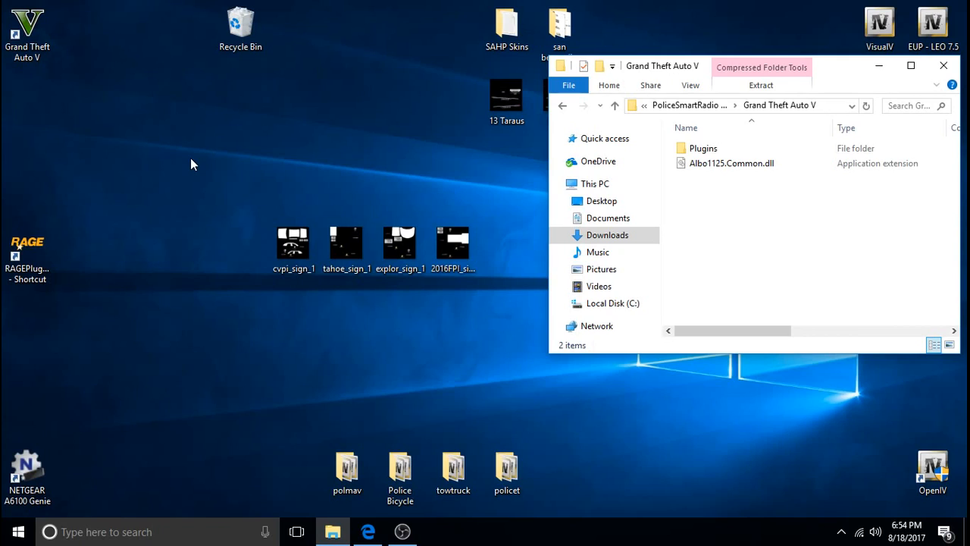
pyautogui.moveTo(76, 103)
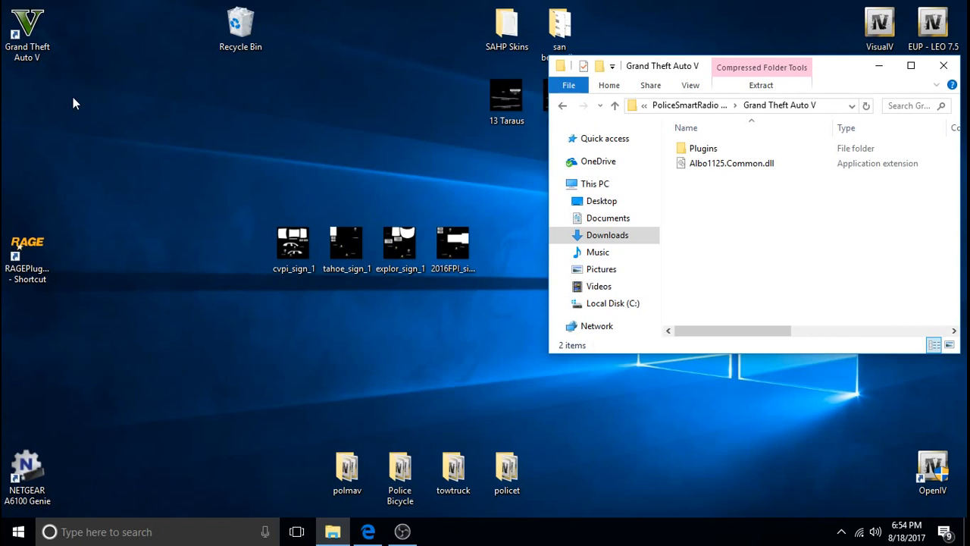
# Open the game shortcut's file location and go up to the Rockstar Games folder.
pyautogui.click(28, 27)
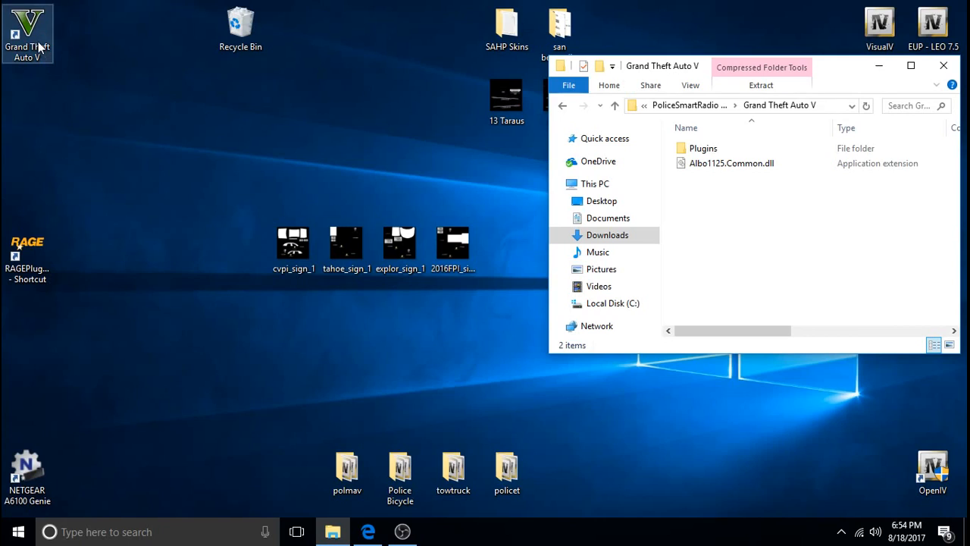
pyautogui.moveTo(39, 47)
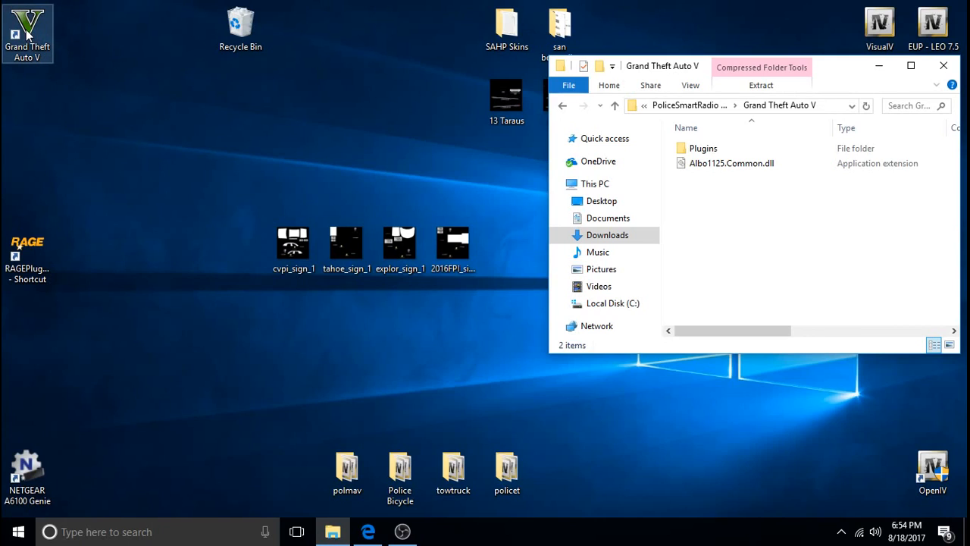
pyautogui.rightClick(27, 30)
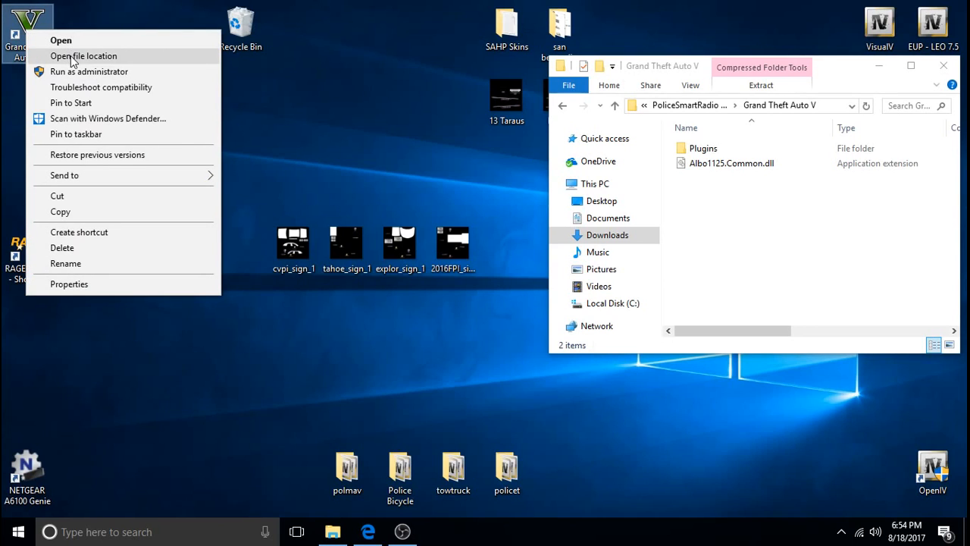
pyautogui.click(84, 54)
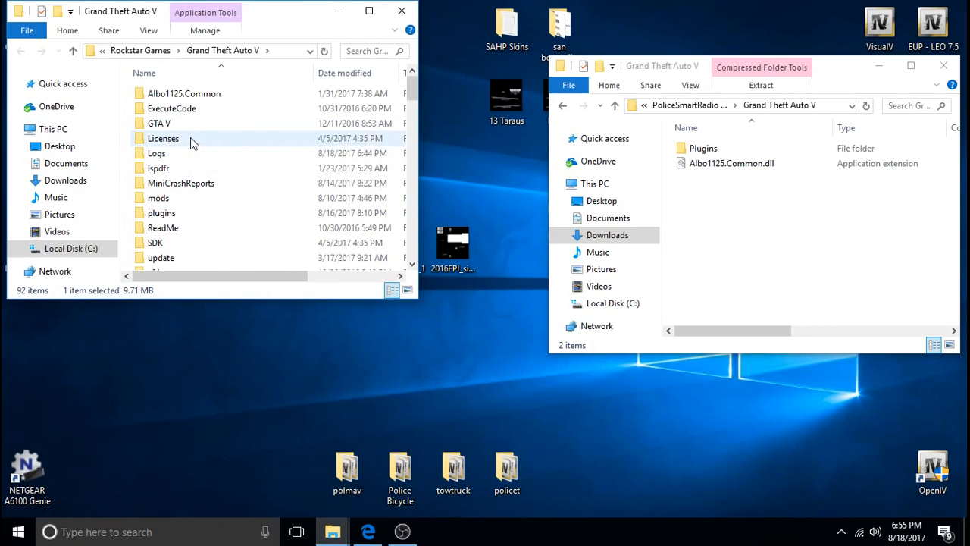
pyautogui.moveTo(164, 138)
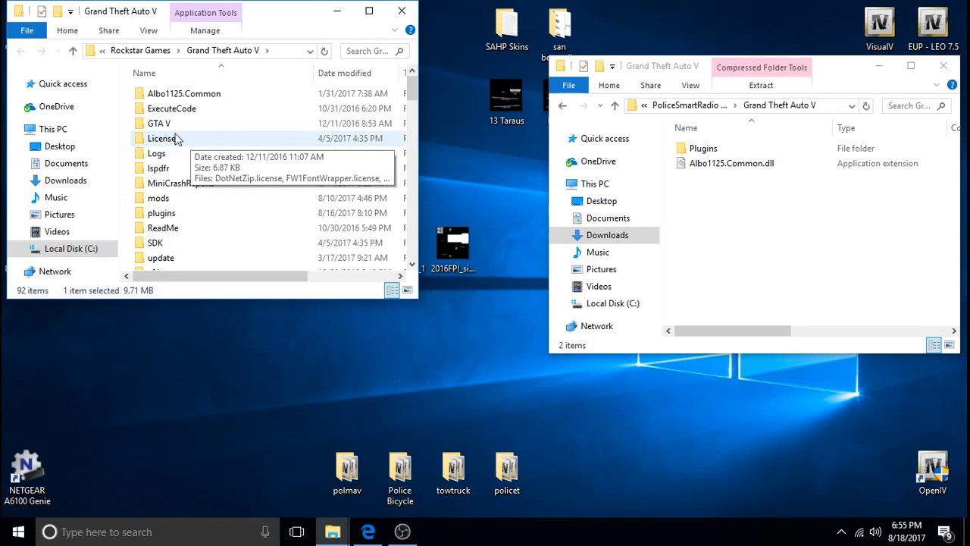
pyautogui.click(70, 50)
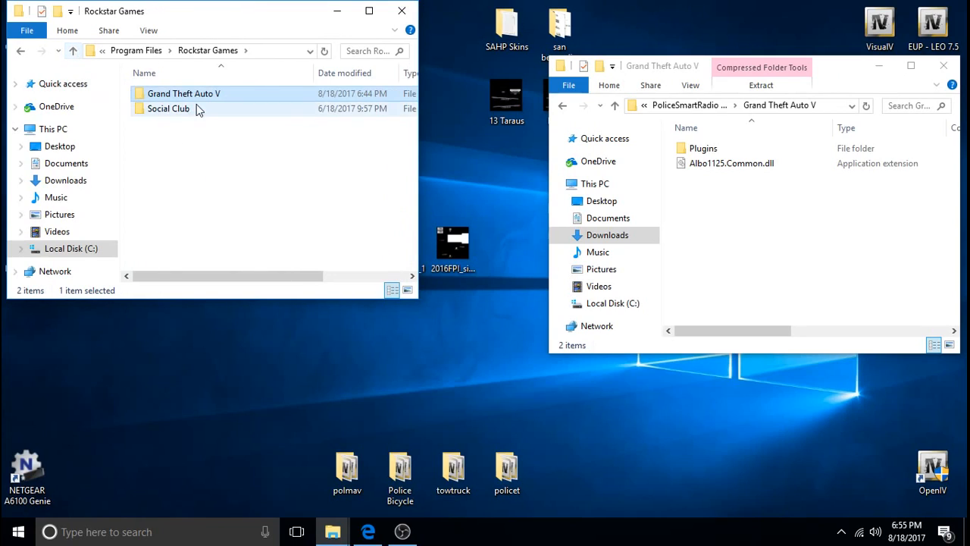
pyautogui.moveTo(185, 94)
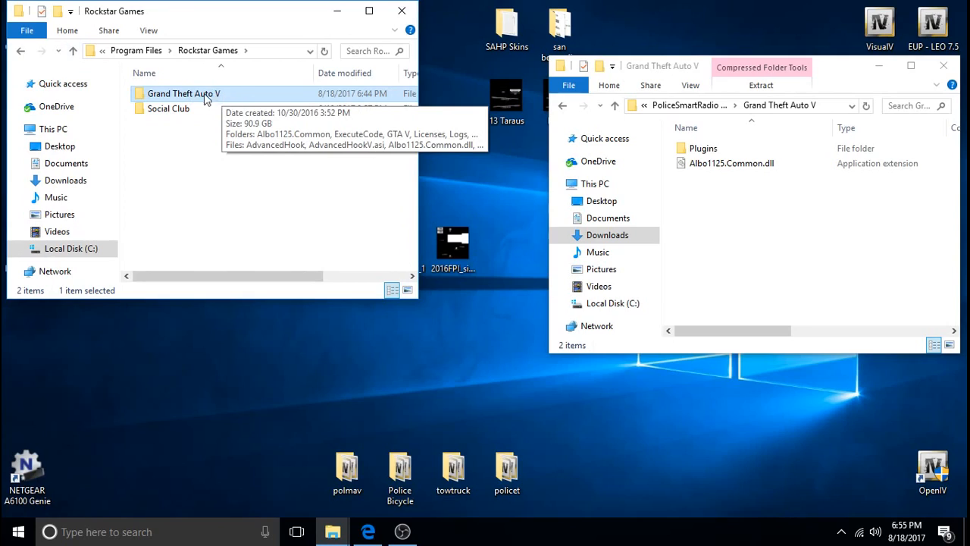
pyautogui.moveTo(249, 196)
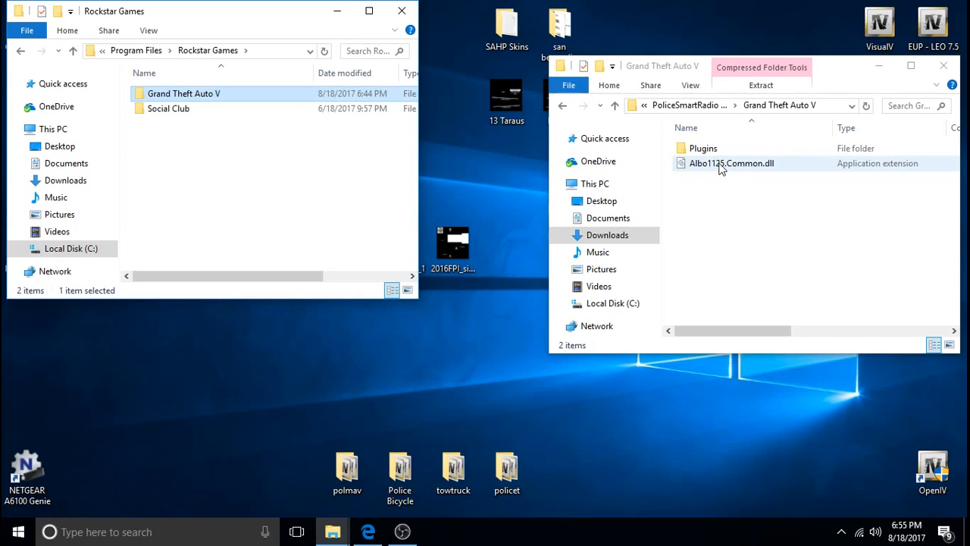
# Review context options for Albo1125.Common.dll and the installed Grand Theft Auto V folder.
pyautogui.rightClick(731, 164)
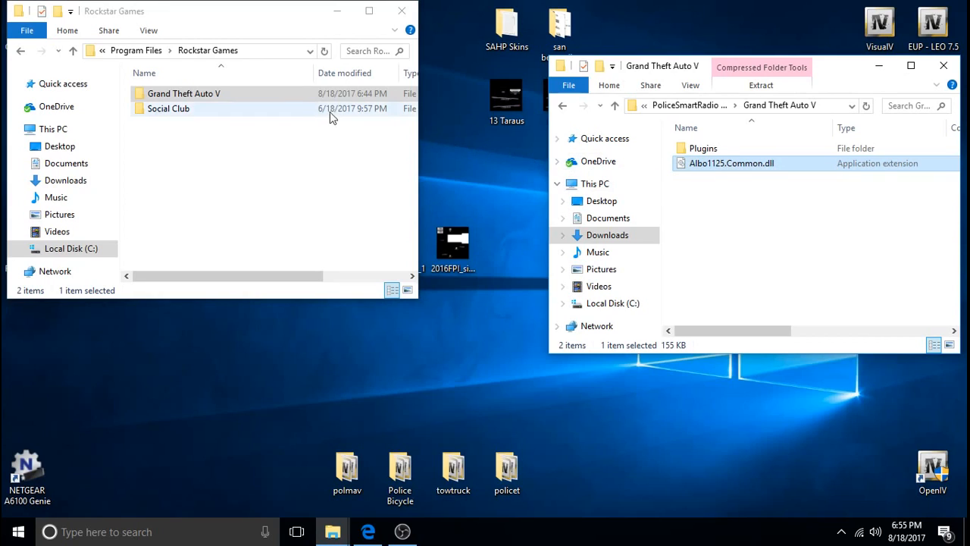
pyautogui.rightClick(185, 94)
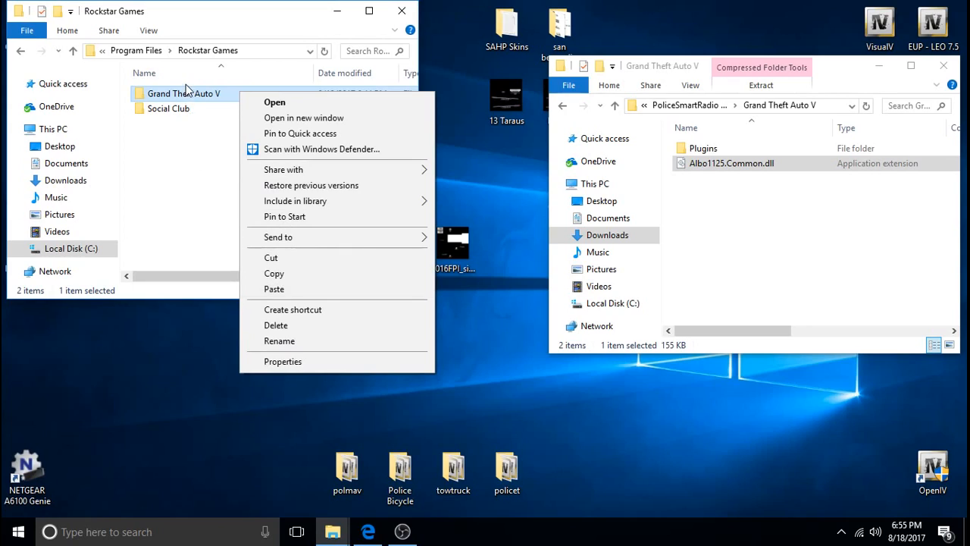
pyautogui.moveTo(201, 156)
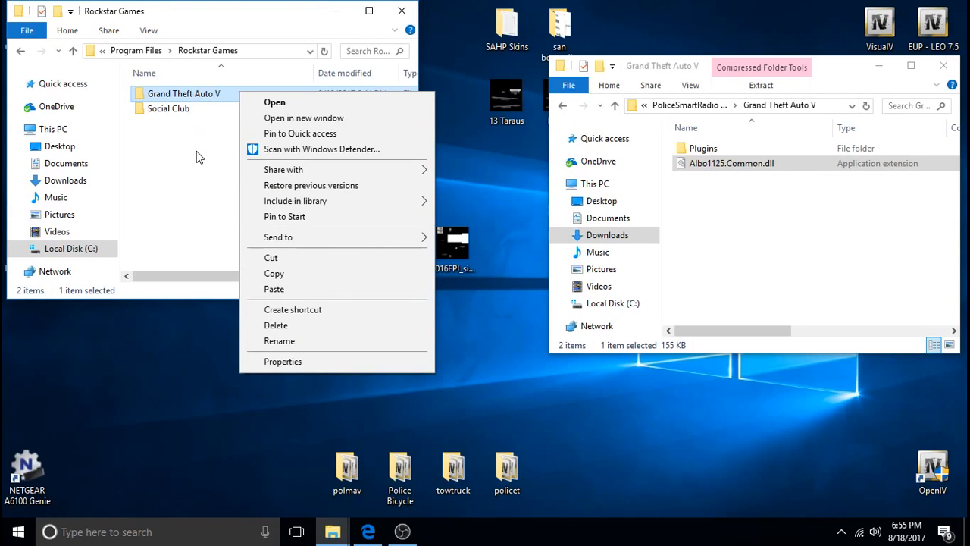
pyautogui.moveTo(202, 223)
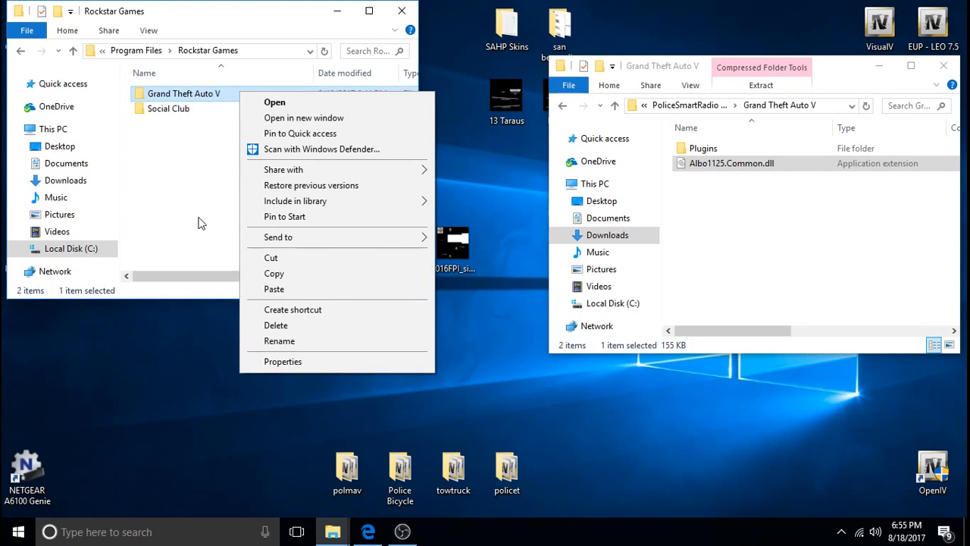
pyautogui.click(189, 223)
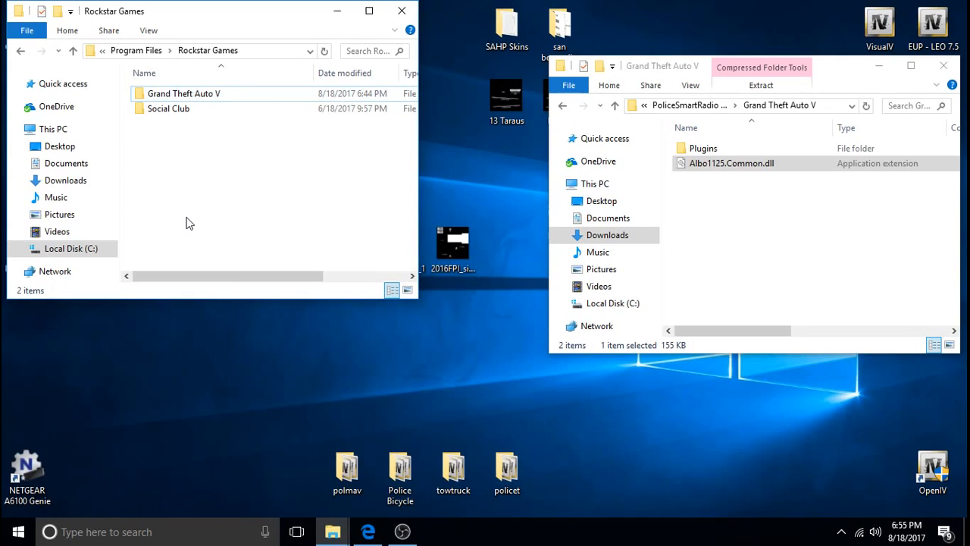
pyautogui.moveTo(287, 210)
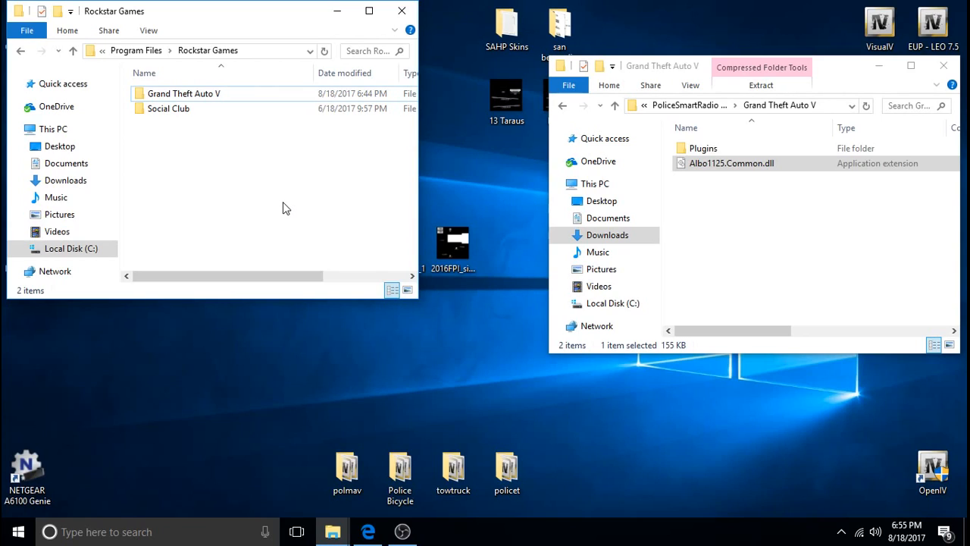
pyautogui.click(730, 163)
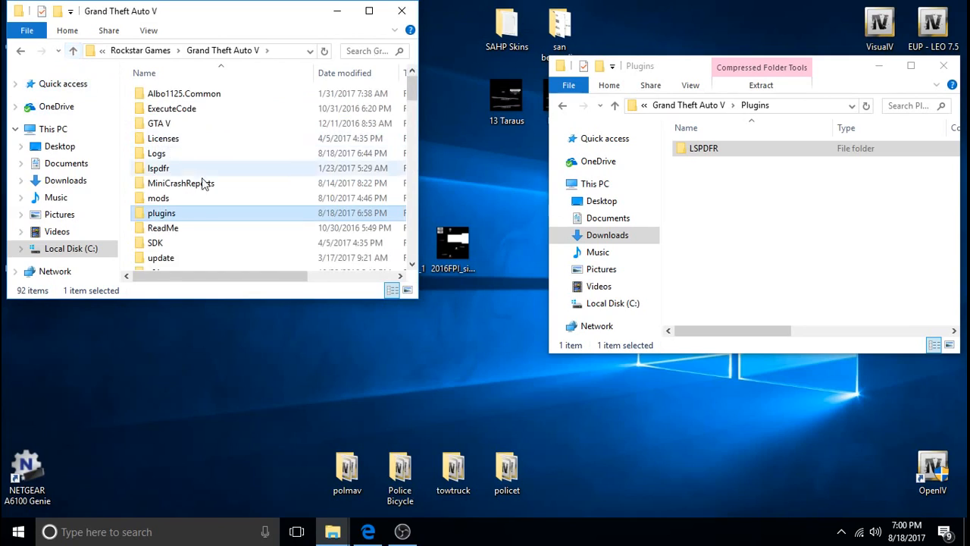
pyautogui.moveTo(160, 213)
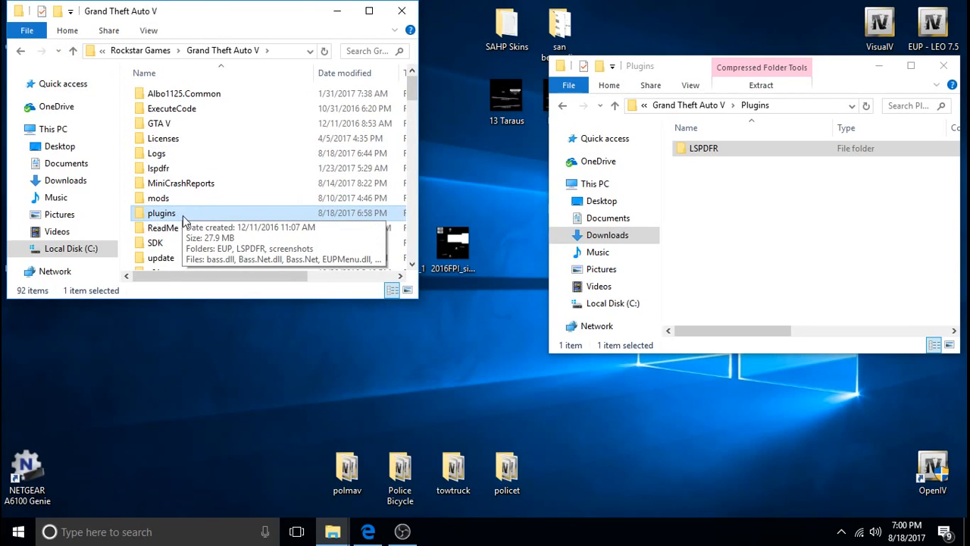
pyautogui.moveTo(198, 220)
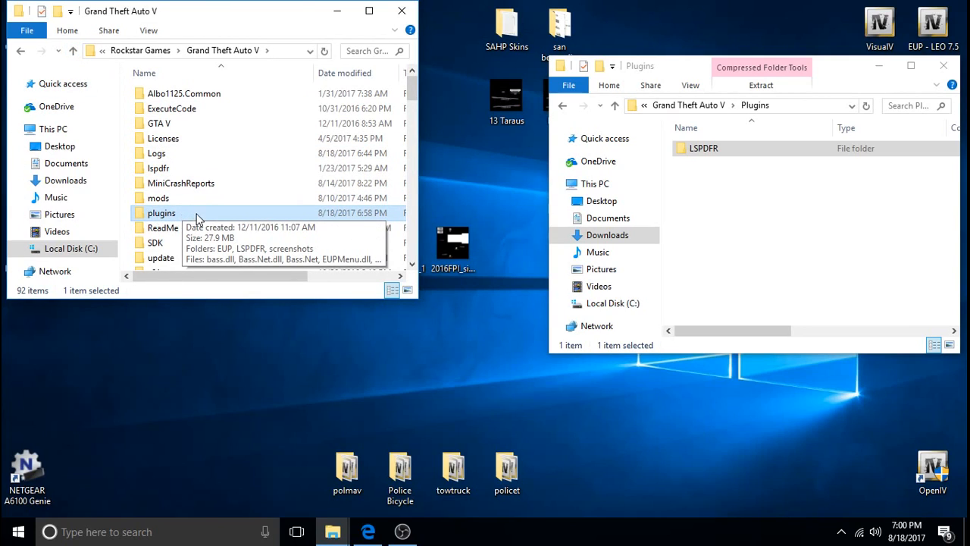
# Open the game's plugins folder and the download's Plugins > LSPDFR folder side by side.
pyautogui.doubleClick(160, 212)
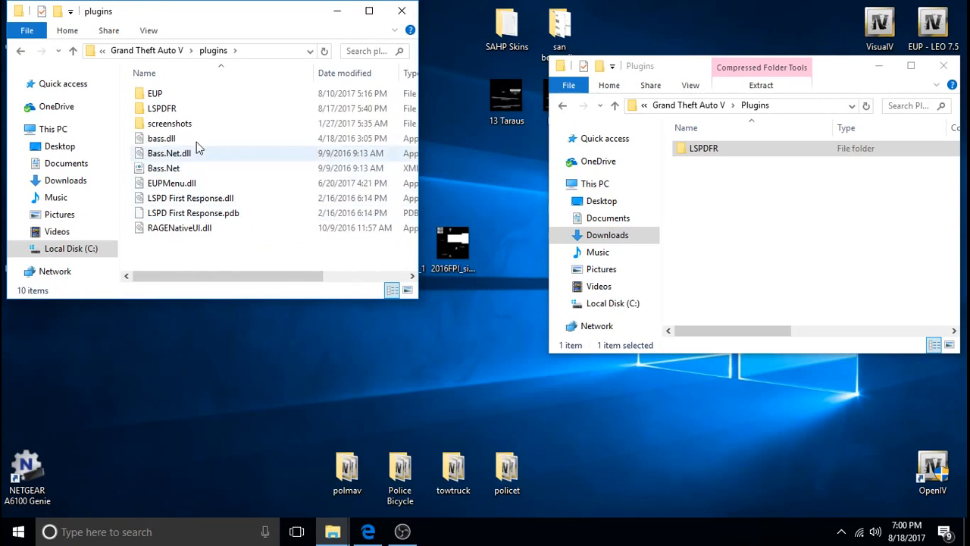
pyautogui.click(703, 149)
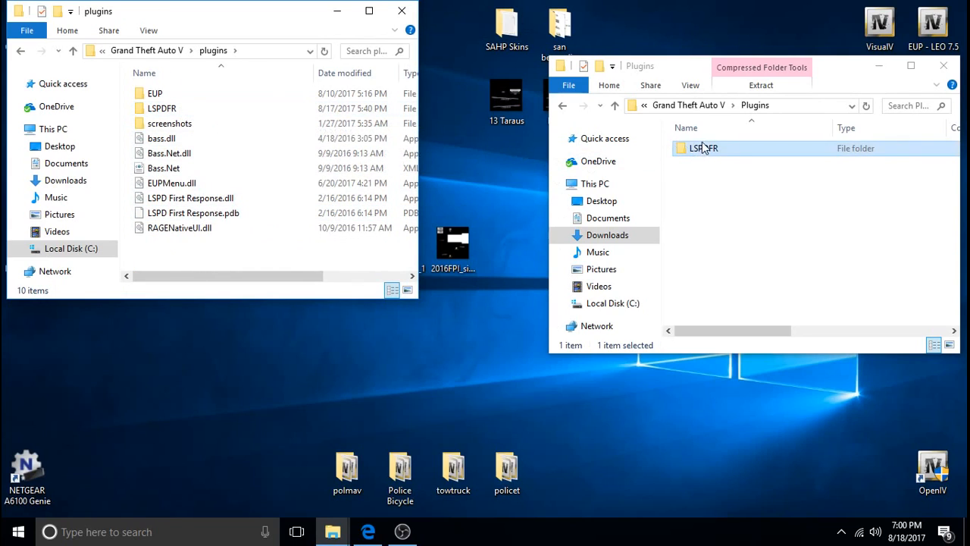
pyautogui.click(615, 106)
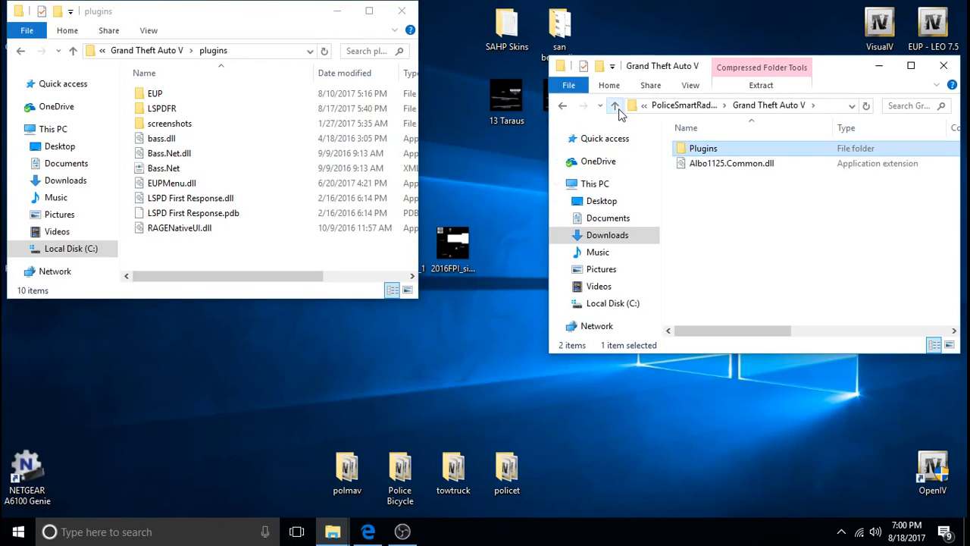
pyautogui.moveTo(731, 149)
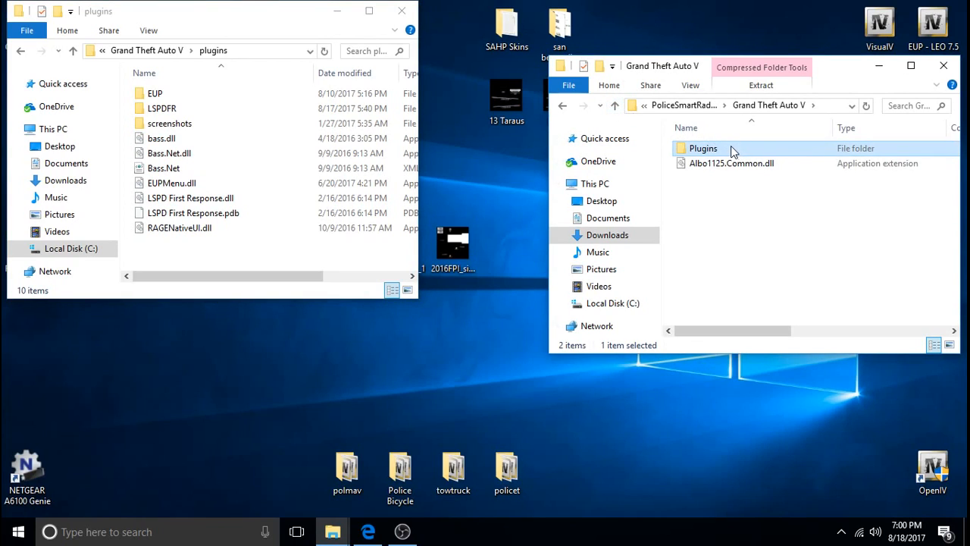
pyautogui.doubleClick(704, 149)
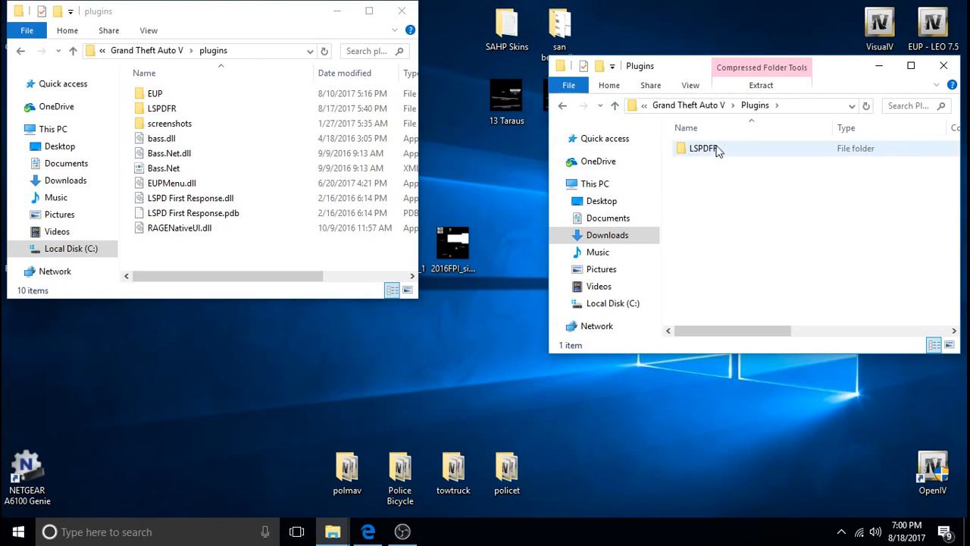
pyautogui.moveTo(744, 155)
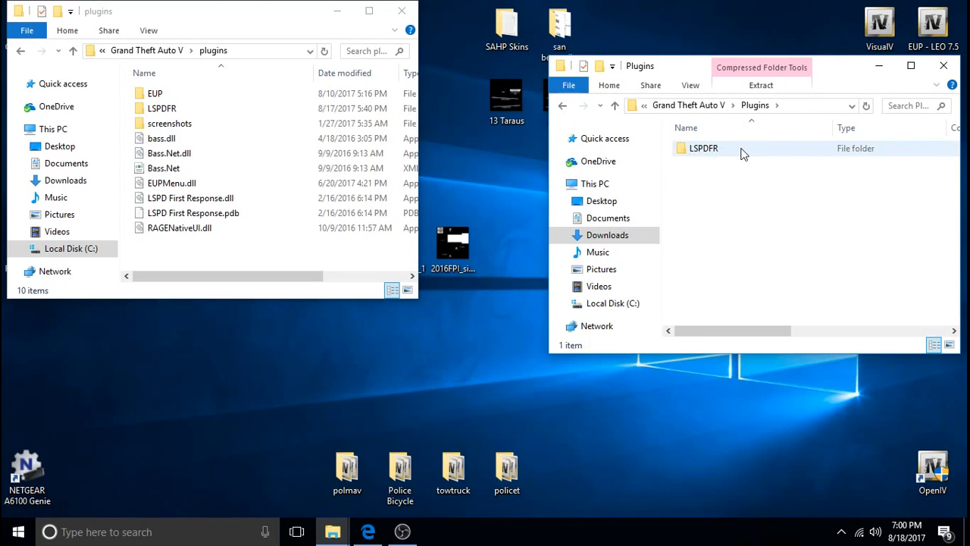
pyautogui.doubleClick(704, 149)
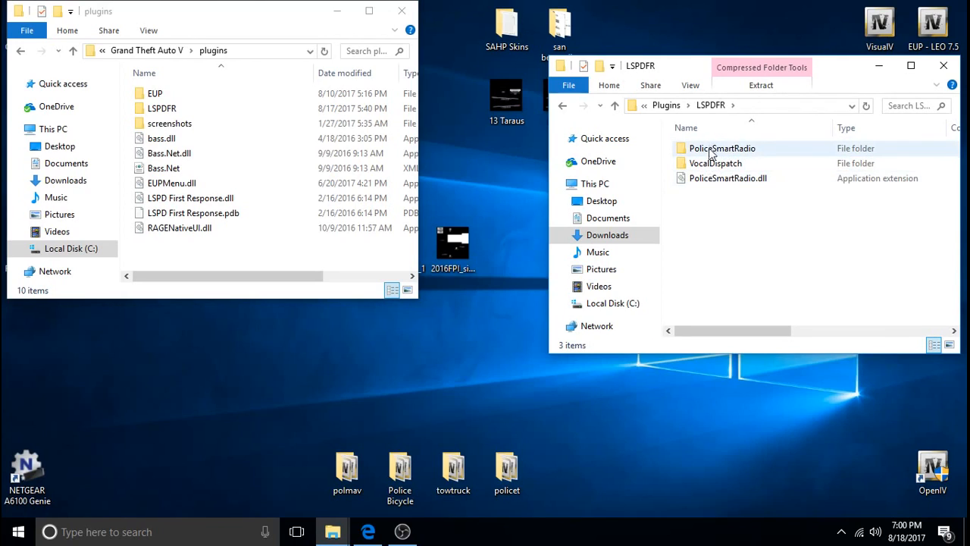
# Reopen the game's plugins folder and inspect the download's PoliceSmartRadio and VocalDispatch folders.
pyautogui.click(160, 107)
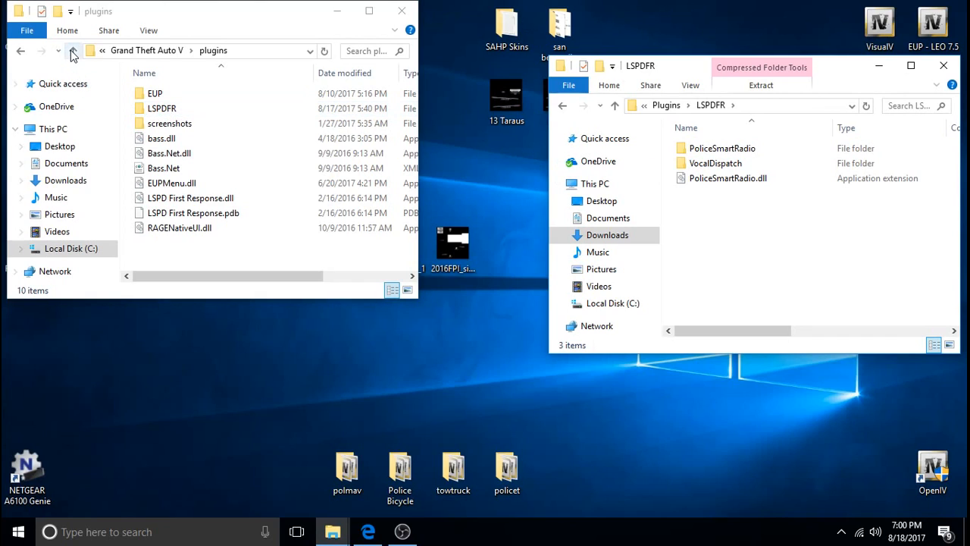
pyautogui.click(73, 52)
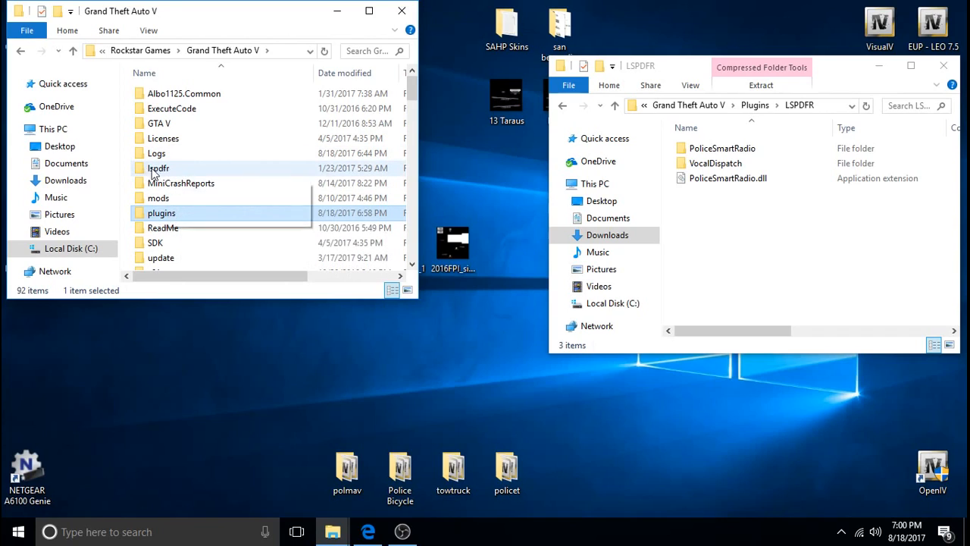
pyautogui.moveTo(170, 168)
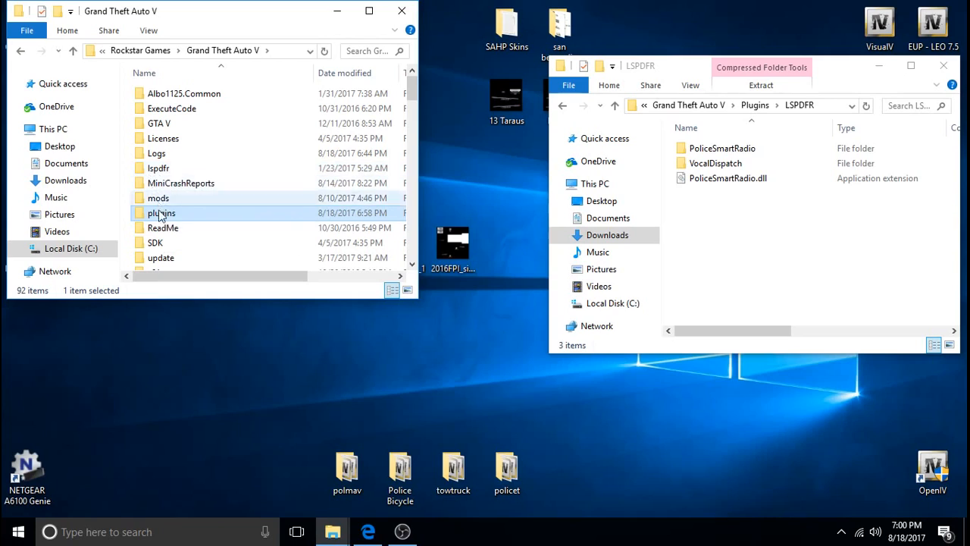
pyautogui.doubleClick(161, 212)
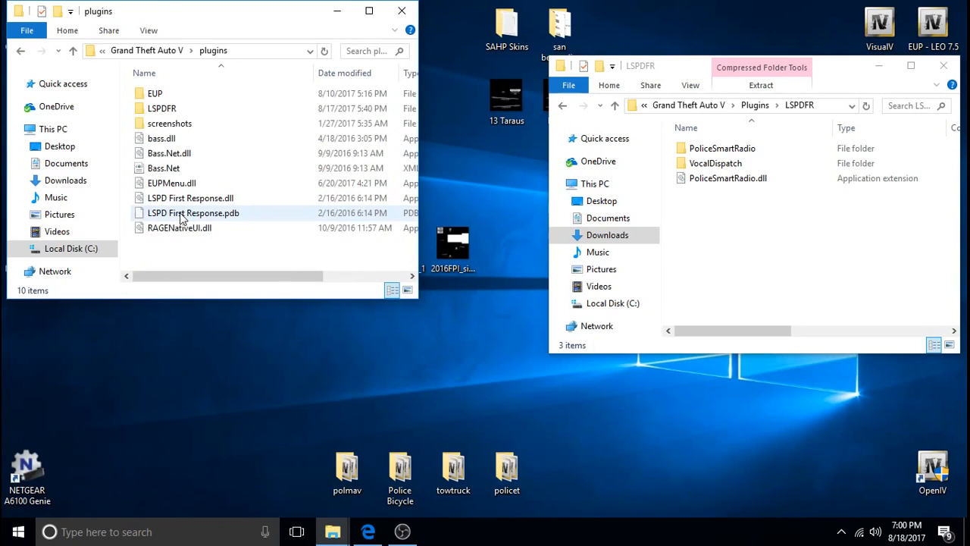
pyautogui.moveTo(161, 107)
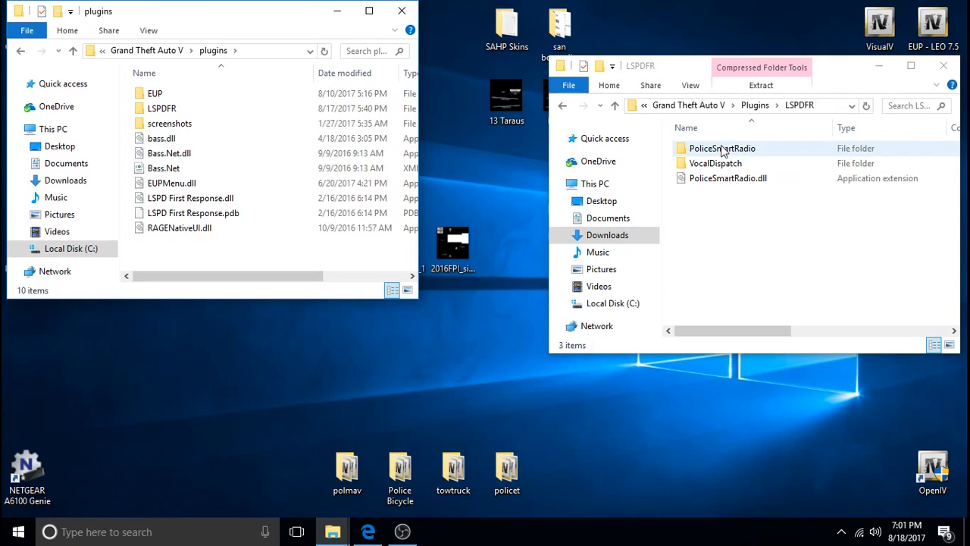
pyautogui.moveTo(716, 152)
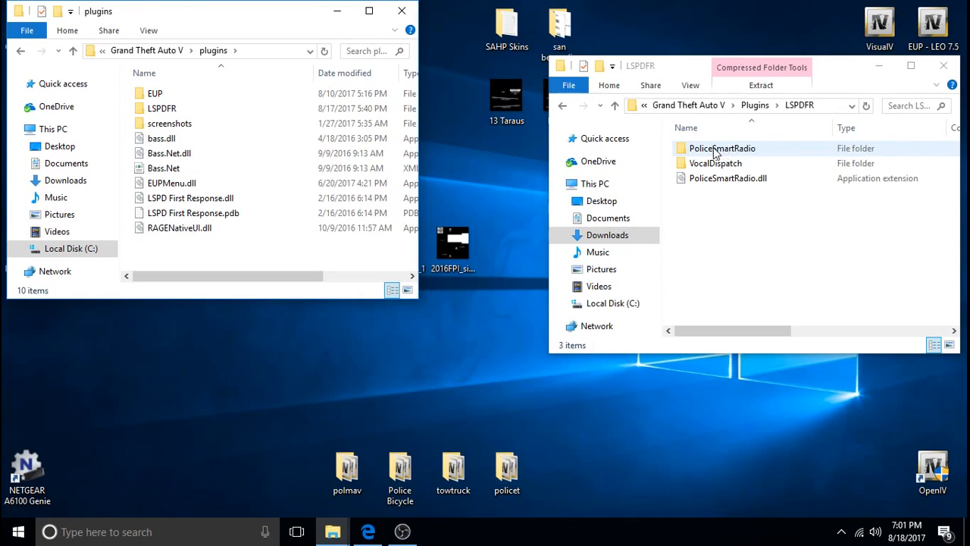
pyautogui.moveTo(721, 155)
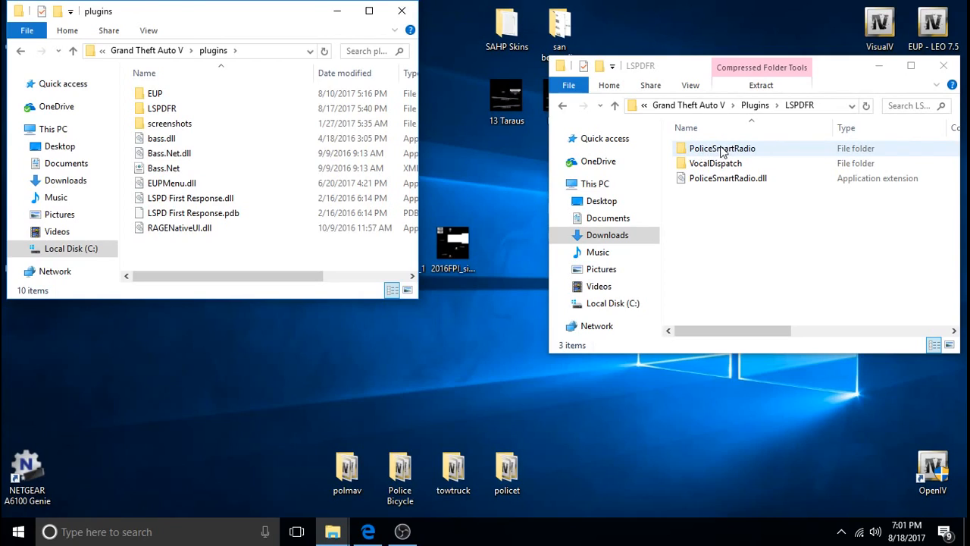
pyautogui.click(728, 178)
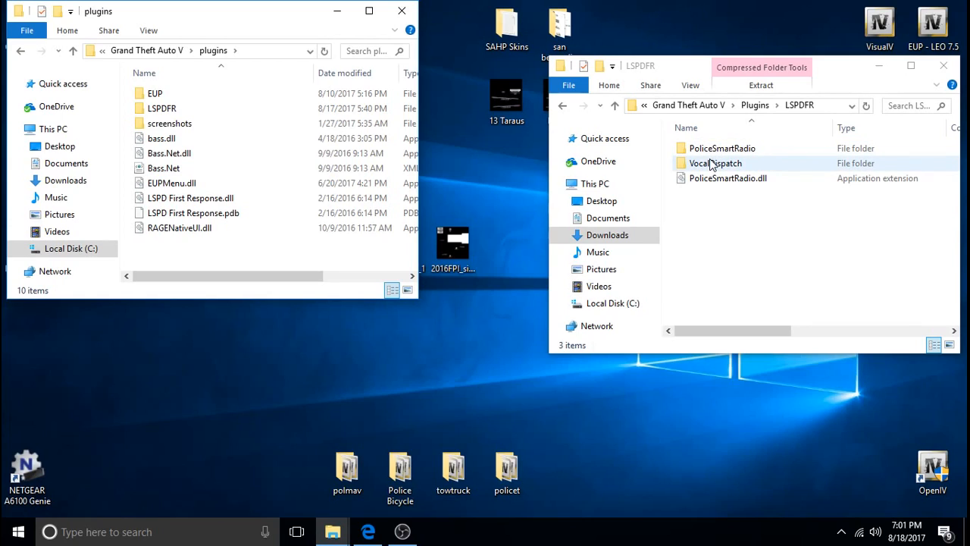
pyautogui.moveTo(710, 166)
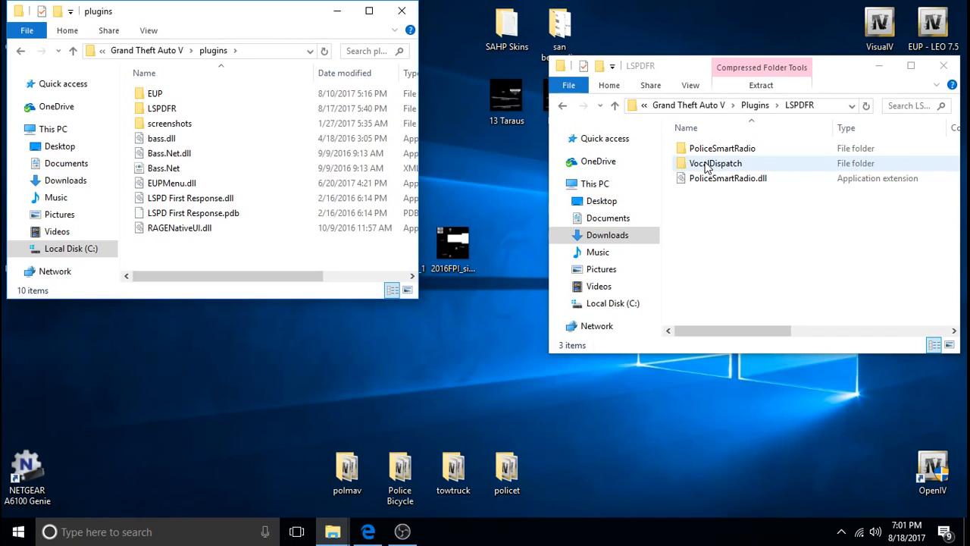
pyautogui.click(715, 164)
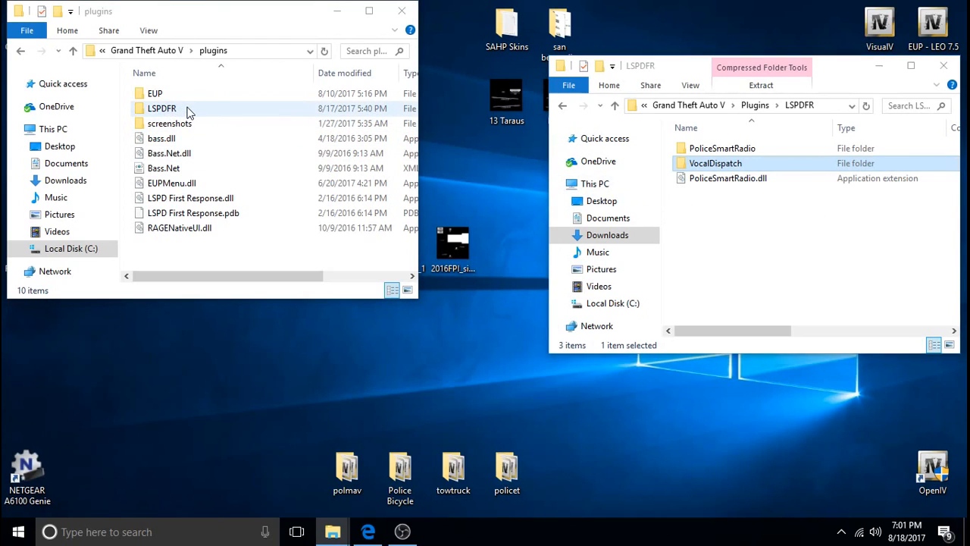
# Paste the mod files into the game's LSPDFR folder, replacing the existing PoliceSmartRadio.dll.
pyautogui.rightClick(161, 108)
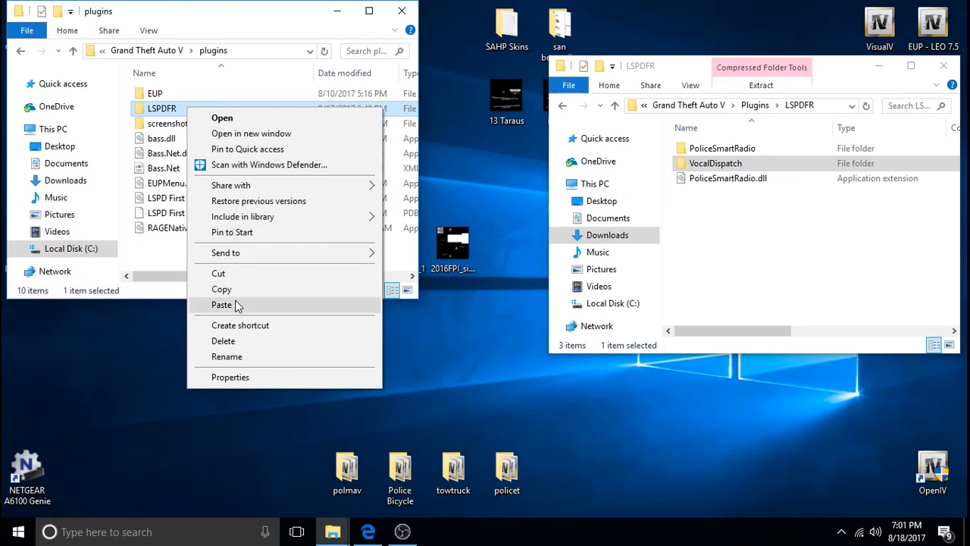
pyautogui.click(221, 303)
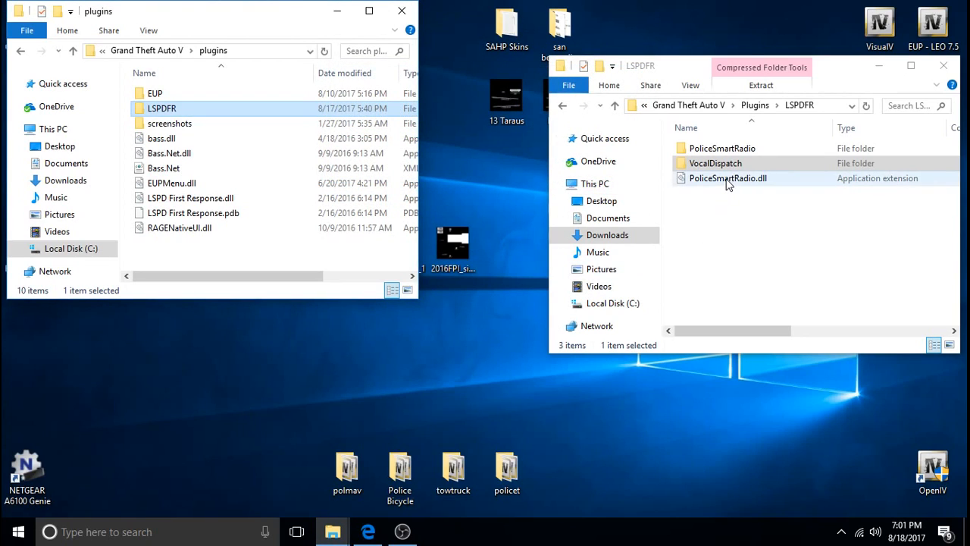
pyautogui.click(727, 179)
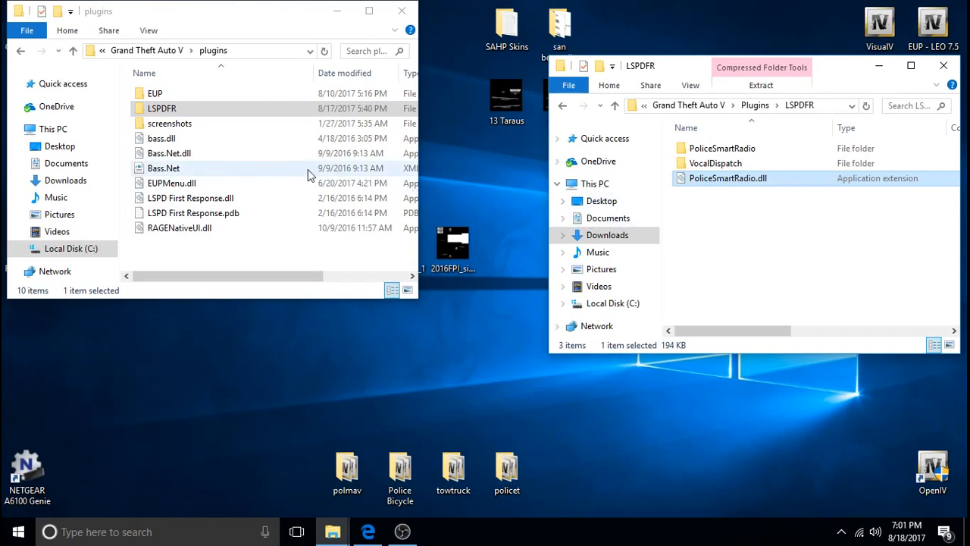
pyautogui.click(161, 107)
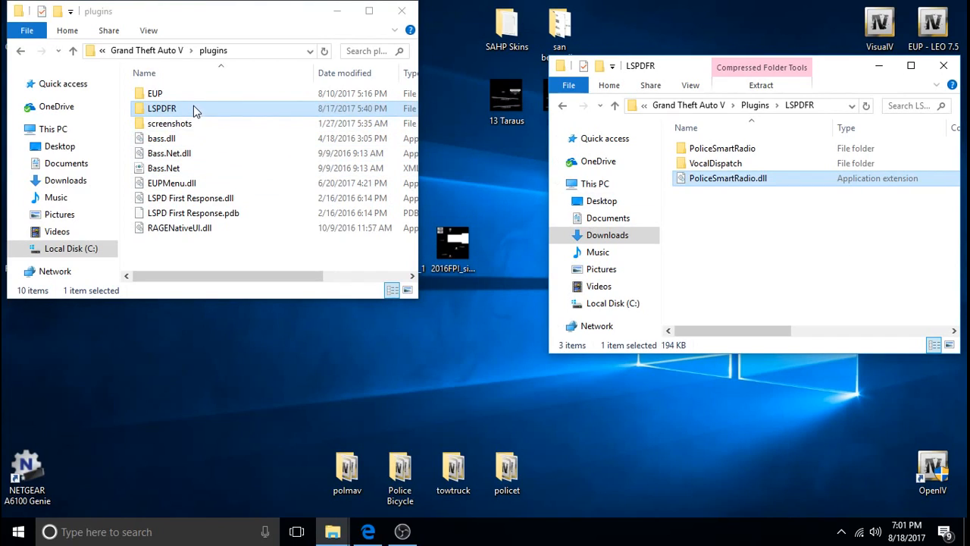
pyautogui.rightClick(161, 107)
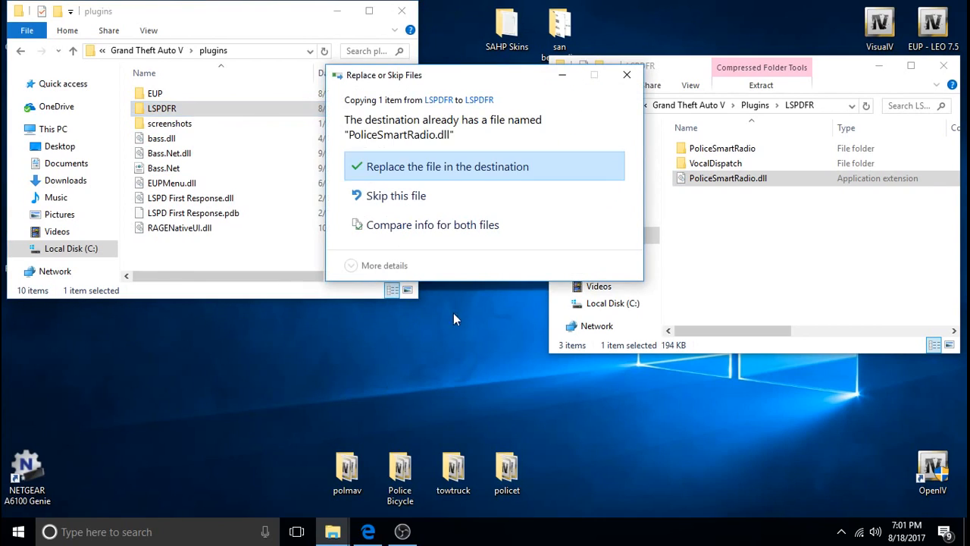
pyautogui.moveTo(458, 336)
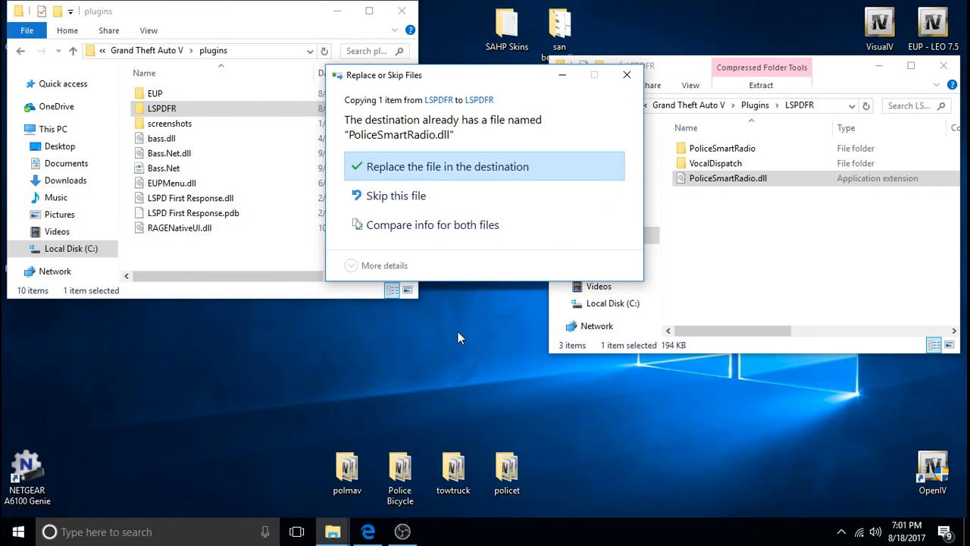
pyautogui.moveTo(467, 343)
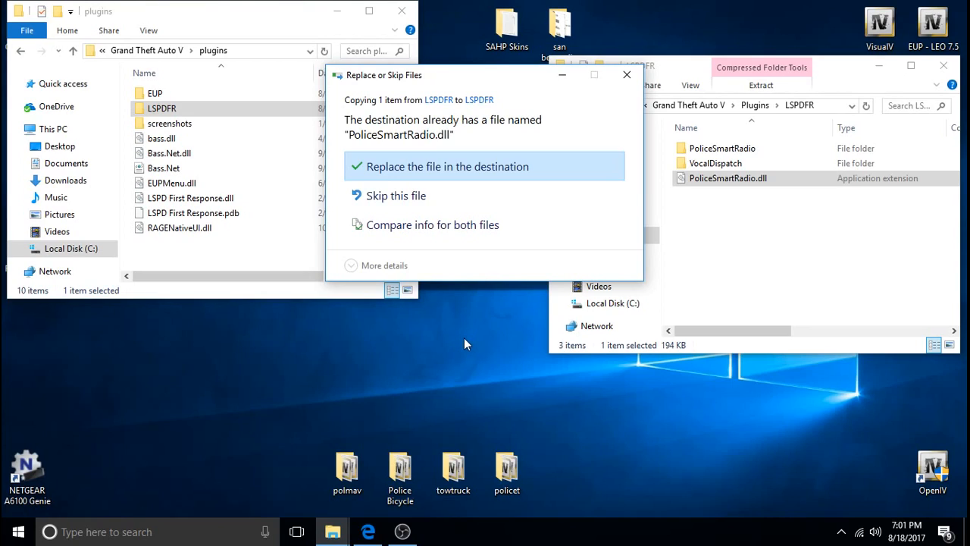
pyautogui.moveTo(467, 332)
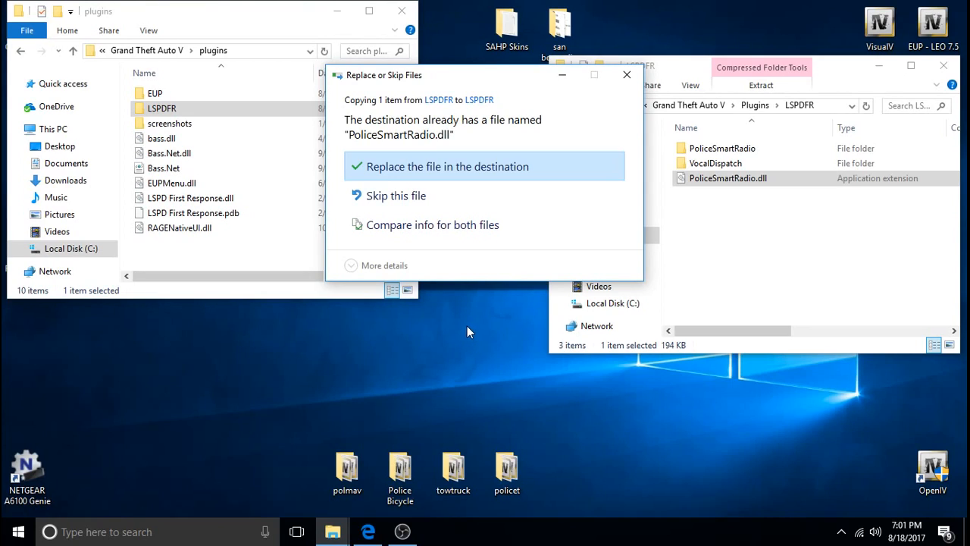
pyautogui.moveTo(410, 185)
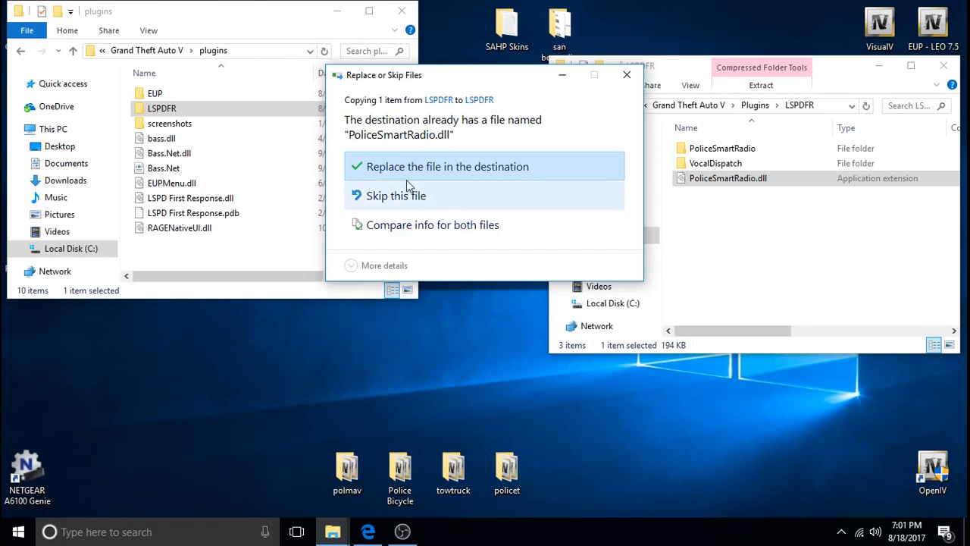
pyautogui.moveTo(501, 166)
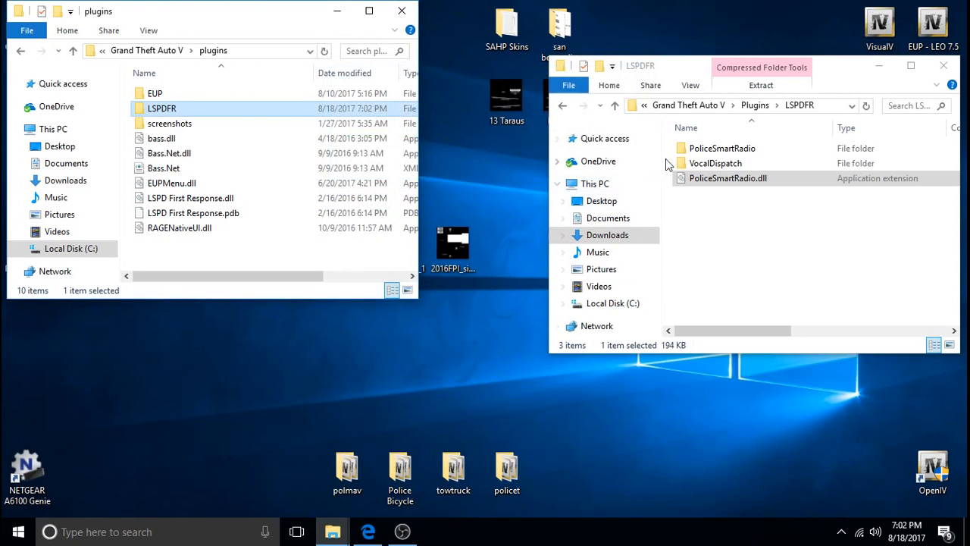
pyautogui.click(722, 149)
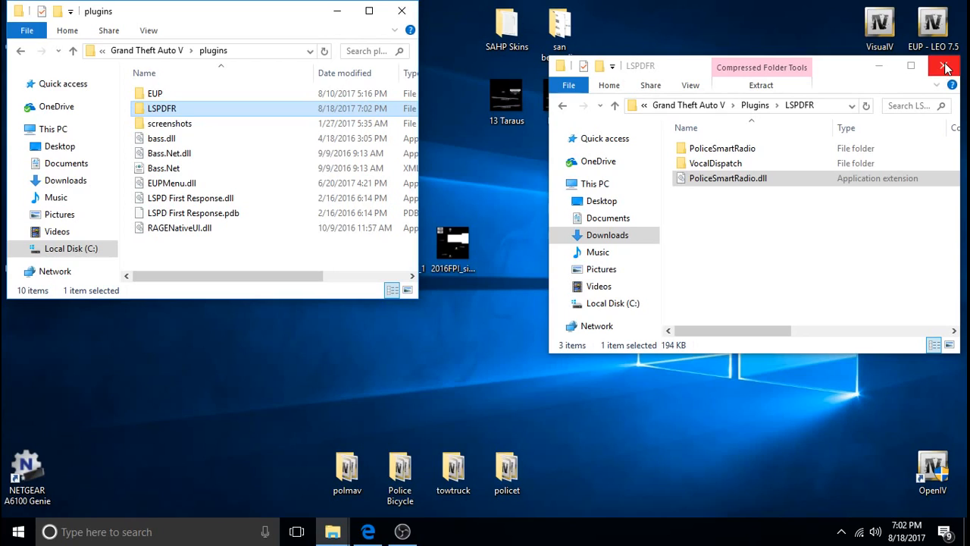
# Close the download window and open LSPDFR > PoliceSmartRadio > Config, then ControllerConfig in Notepad.
pyautogui.click(944, 66)
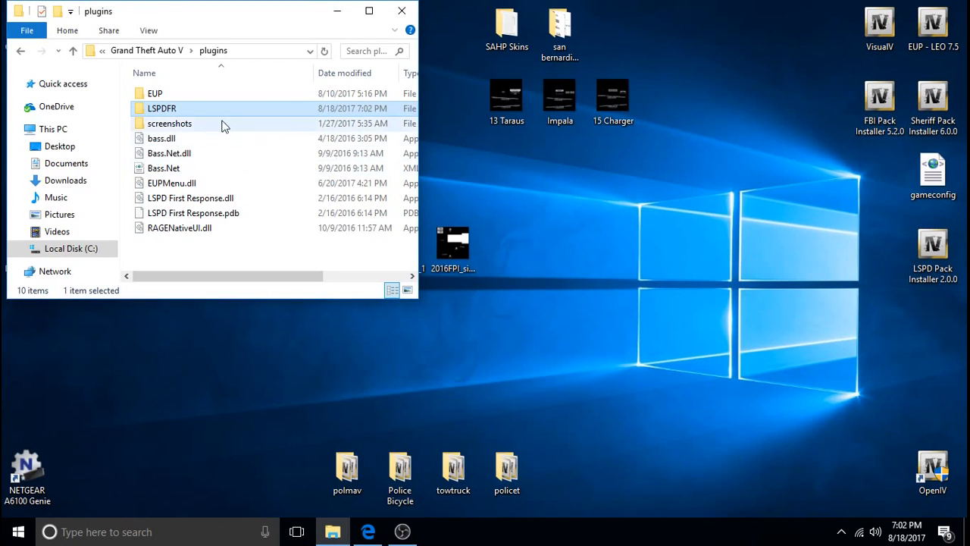
pyautogui.doubleClick(161, 108)
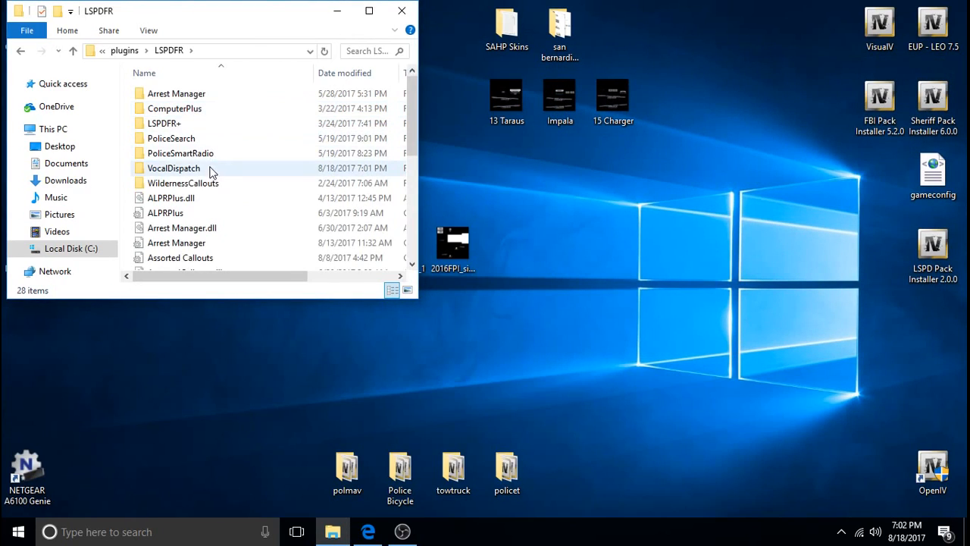
pyautogui.moveTo(180, 153)
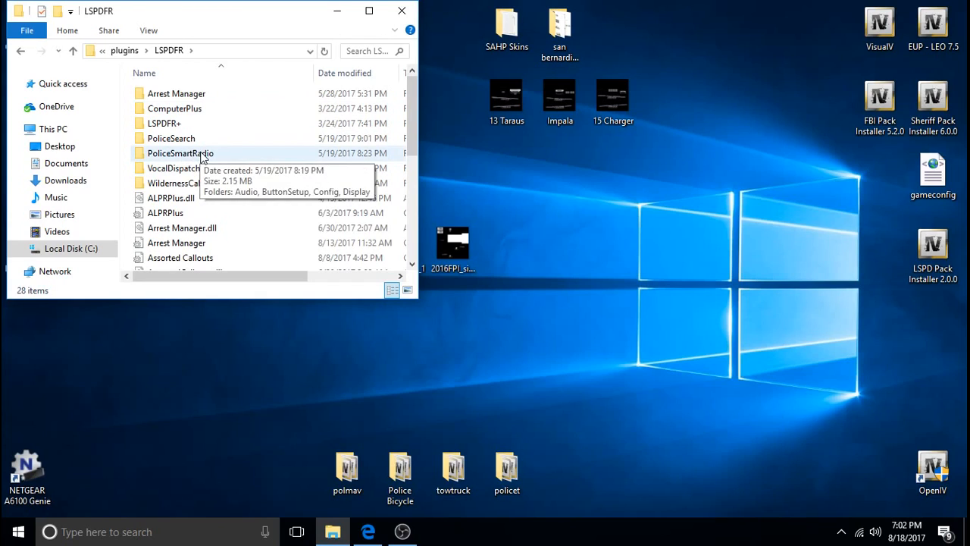
pyautogui.doubleClick(181, 153)
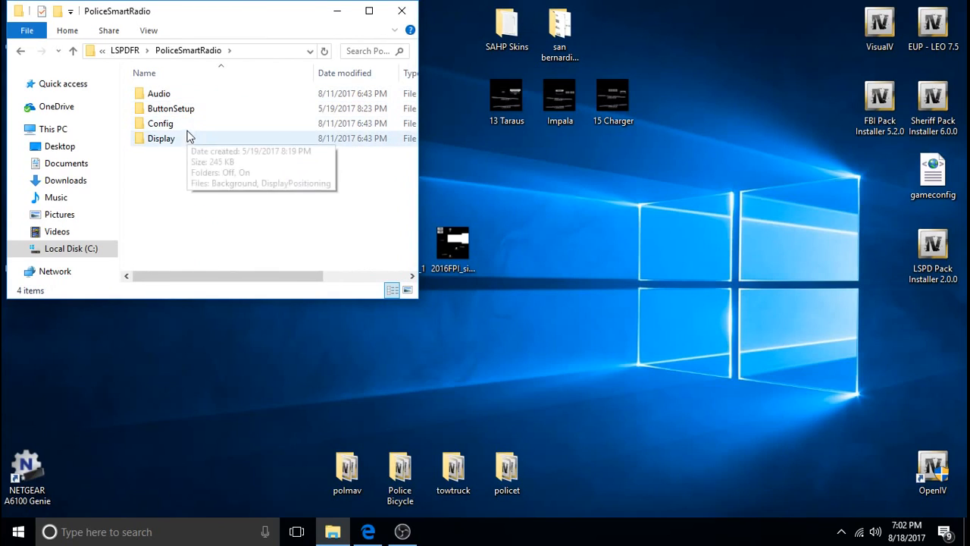
pyautogui.moveTo(182, 124)
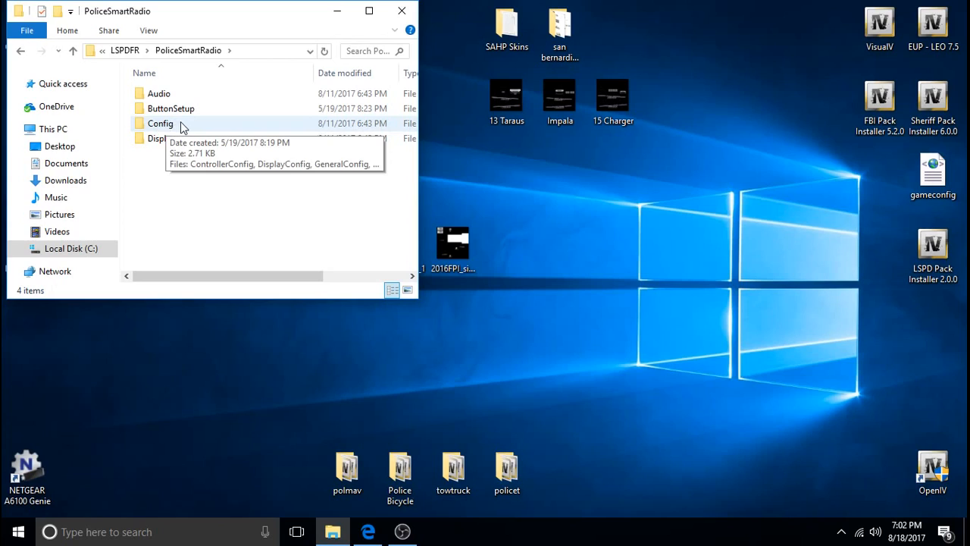
pyautogui.doubleClick(160, 123)
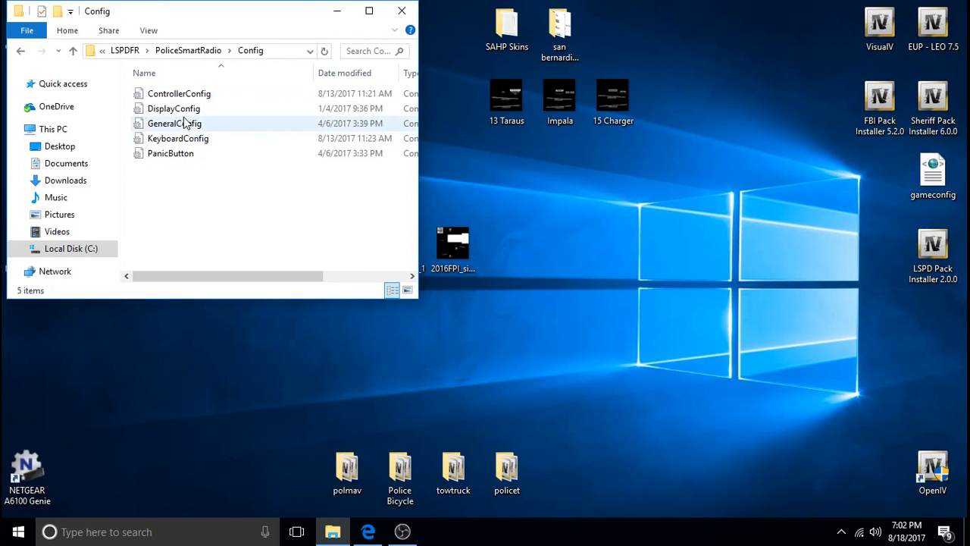
pyautogui.doubleClick(179, 94)
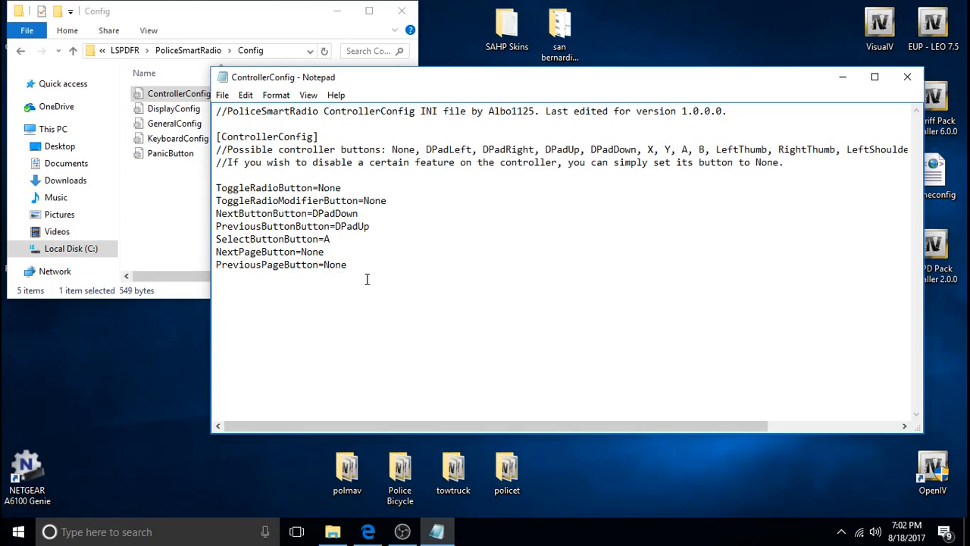
pyautogui.moveTo(423, 258)
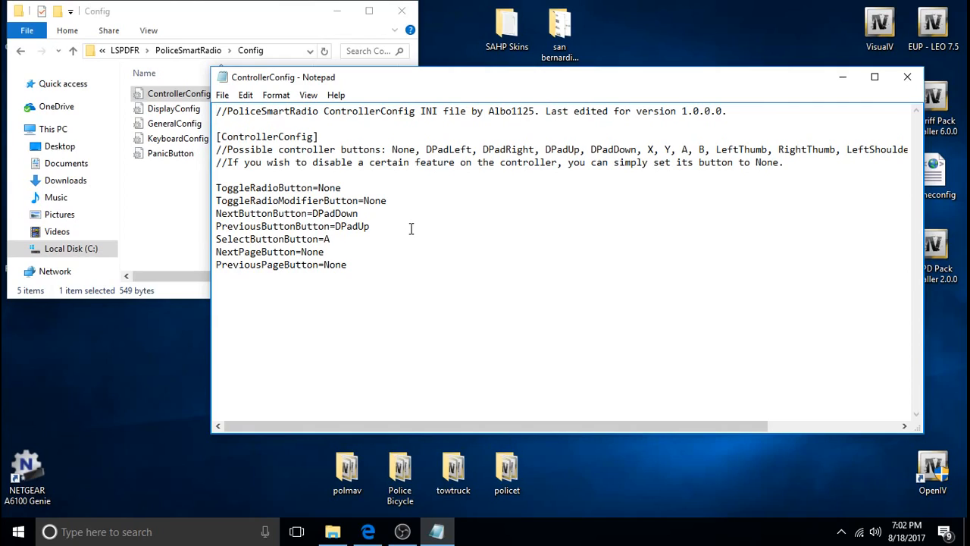
pyautogui.moveTo(424, 197)
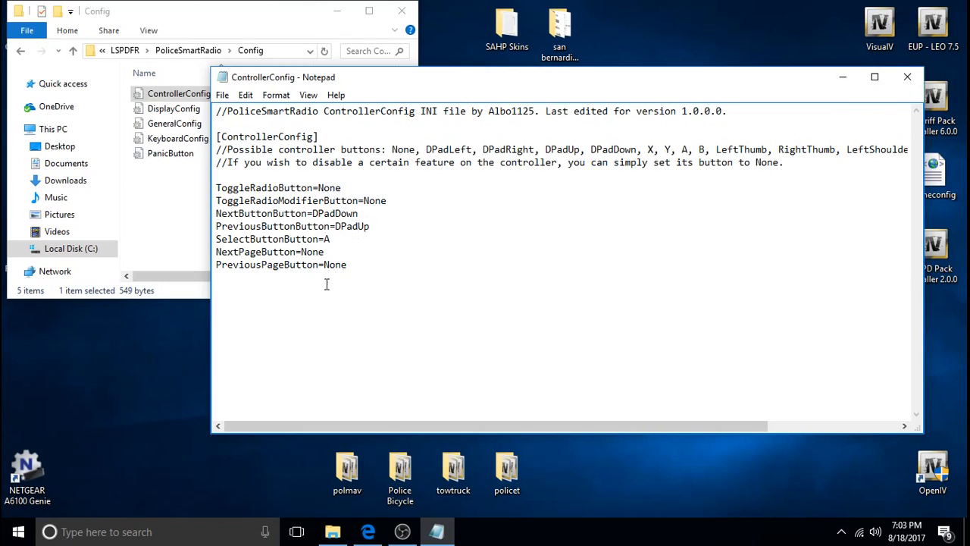
pyautogui.moveTo(468, 164)
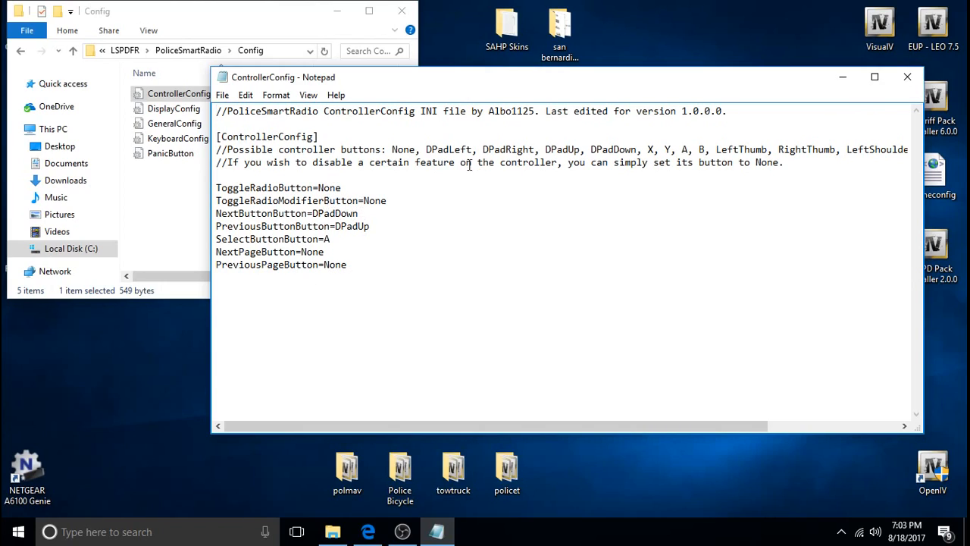
pyautogui.moveTo(640, 158)
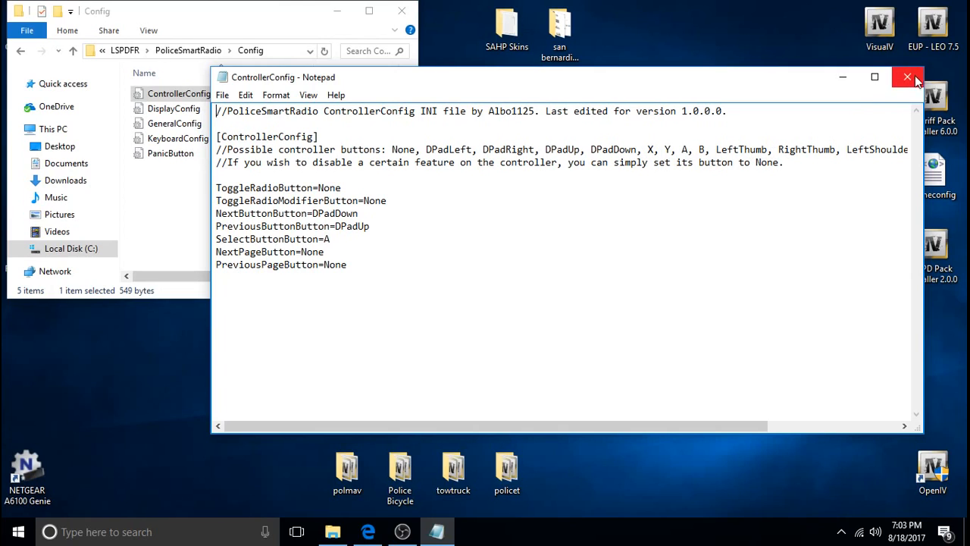
pyautogui.click(907, 76)
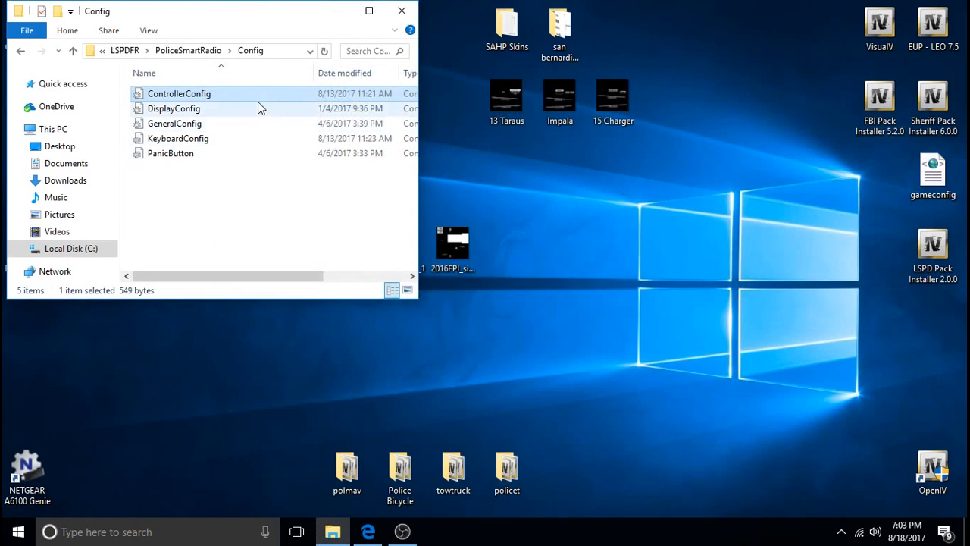
pyautogui.doubleClick(177, 138)
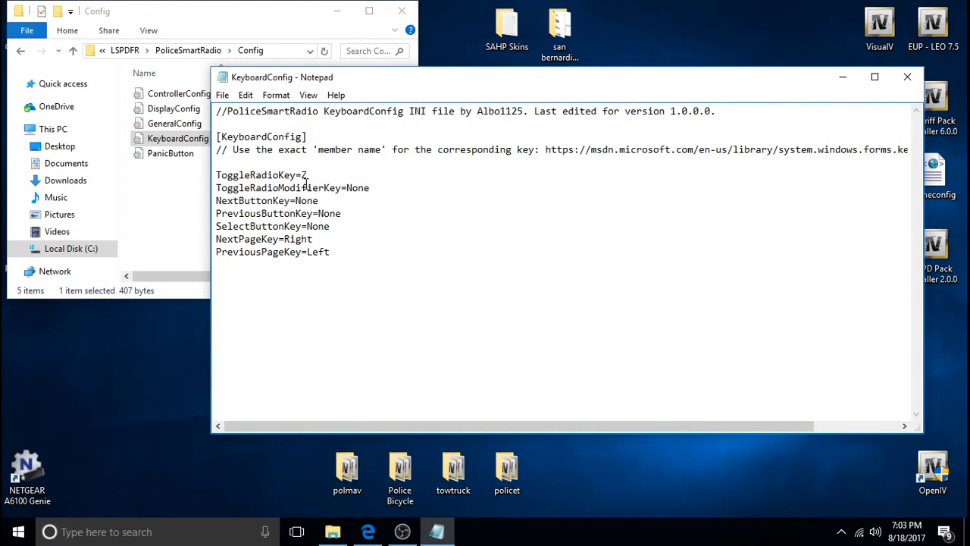
pyautogui.click(906, 76)
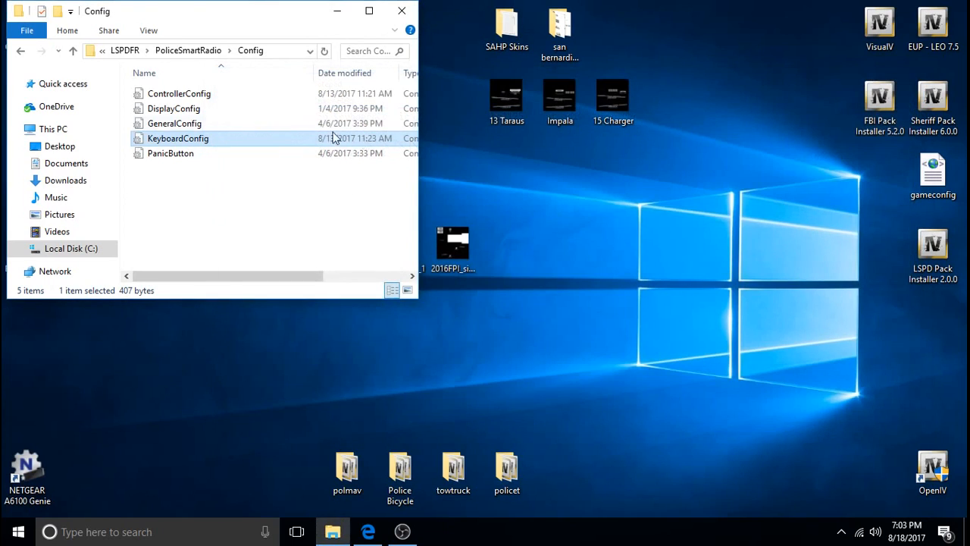
pyautogui.doubleClick(179, 94)
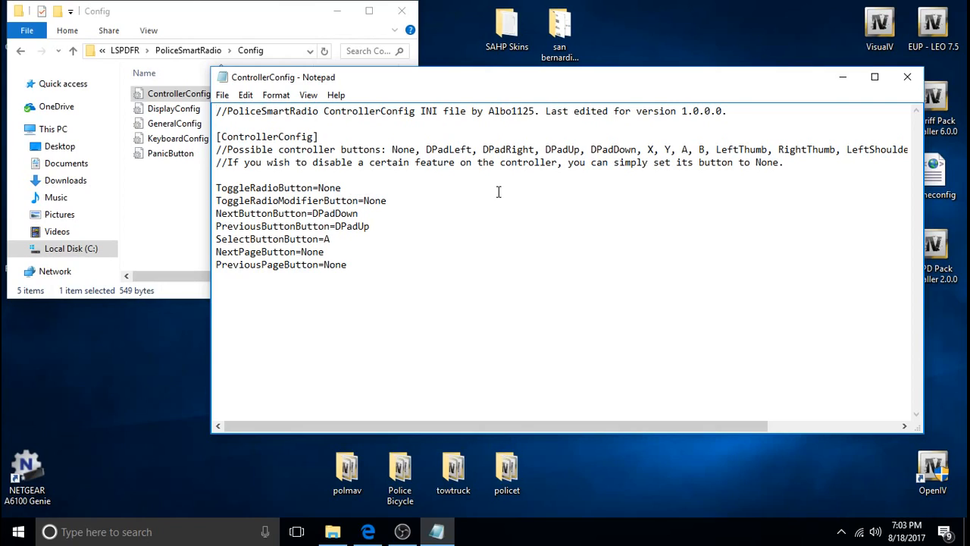
pyautogui.moveTo(357, 194)
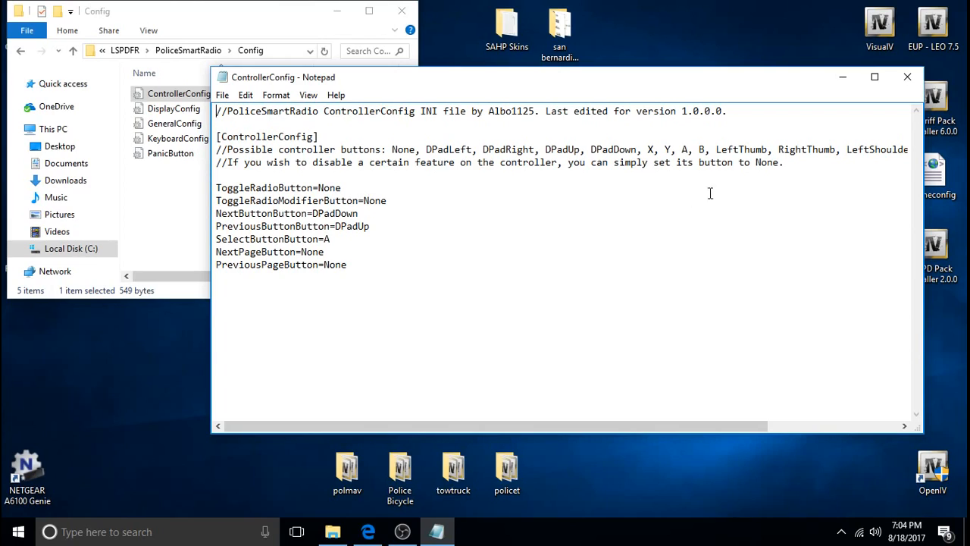
# Close ControllerConfig and open KeyboardConfig showing Z as the radio toggle key.
pyautogui.click(906, 76)
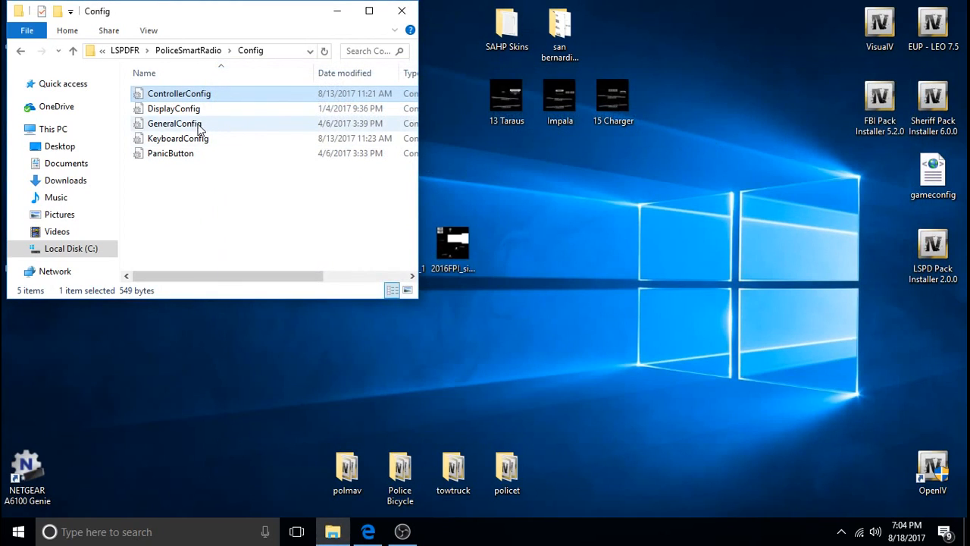
pyautogui.doubleClick(179, 138)
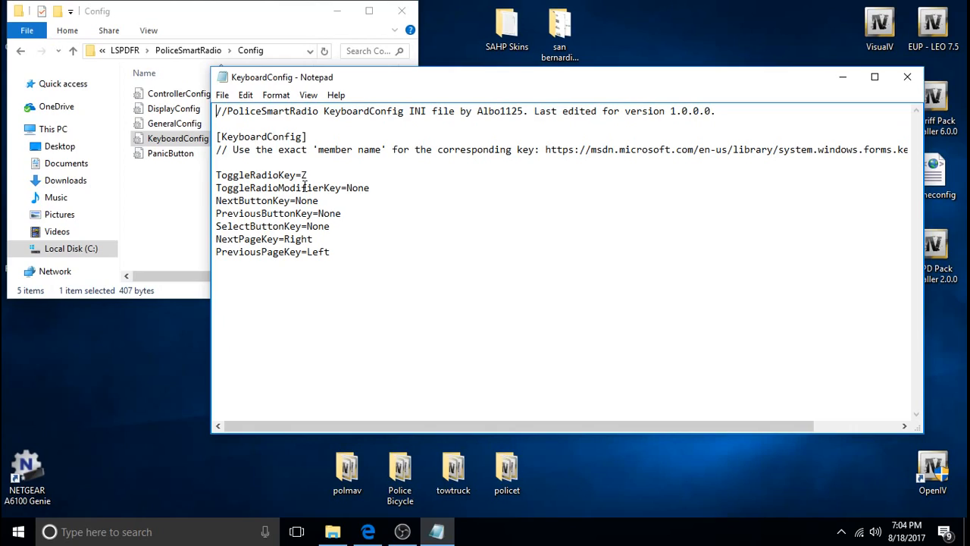
pyautogui.moveTo(340, 197)
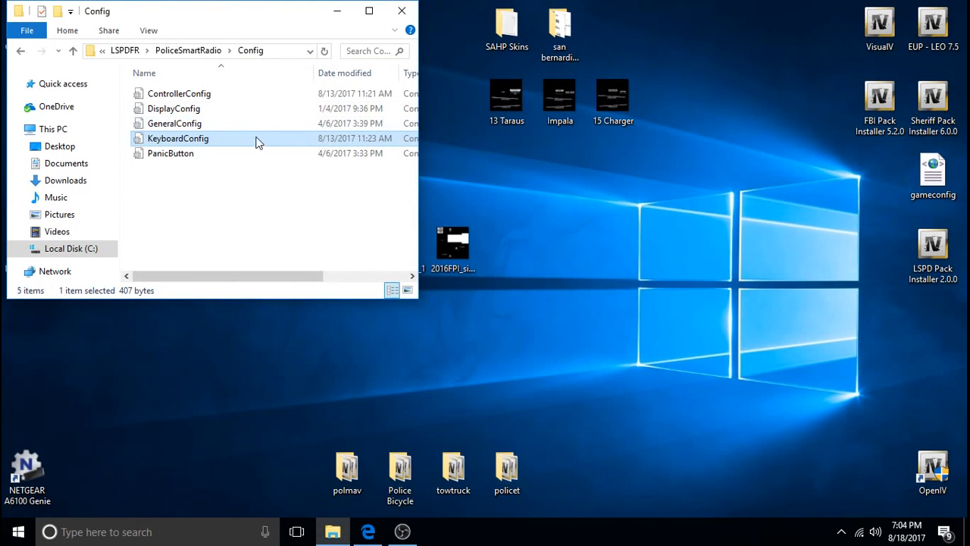
pyautogui.moveTo(264, 123)
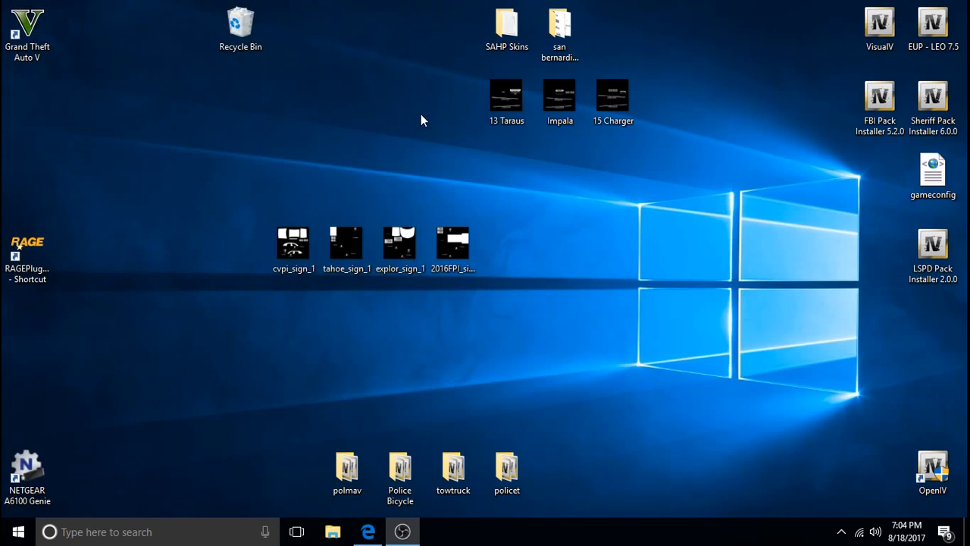
pyautogui.moveTo(203, 379)
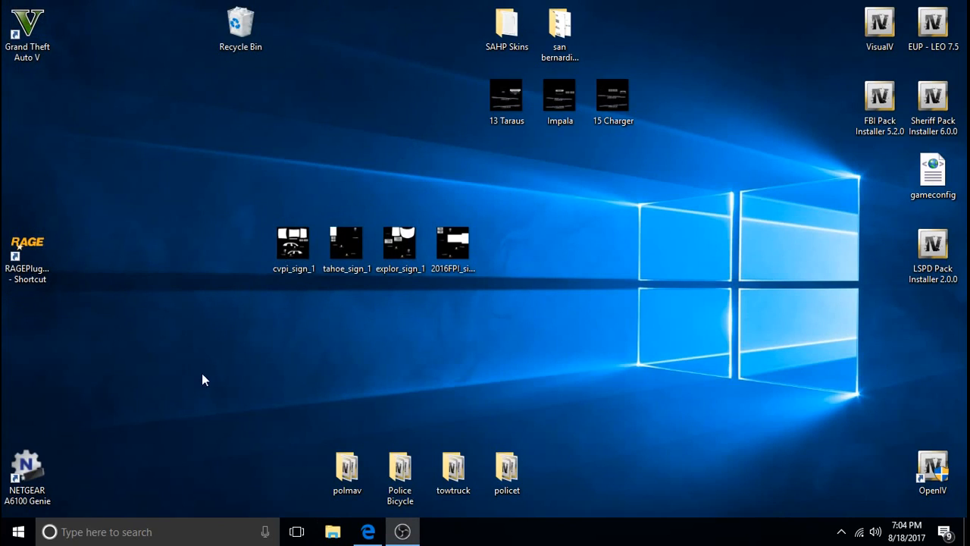
# Launch Grand Theft Auto V from the RAGEPluginHook desktop shortcut.
pyautogui.click(27, 258)
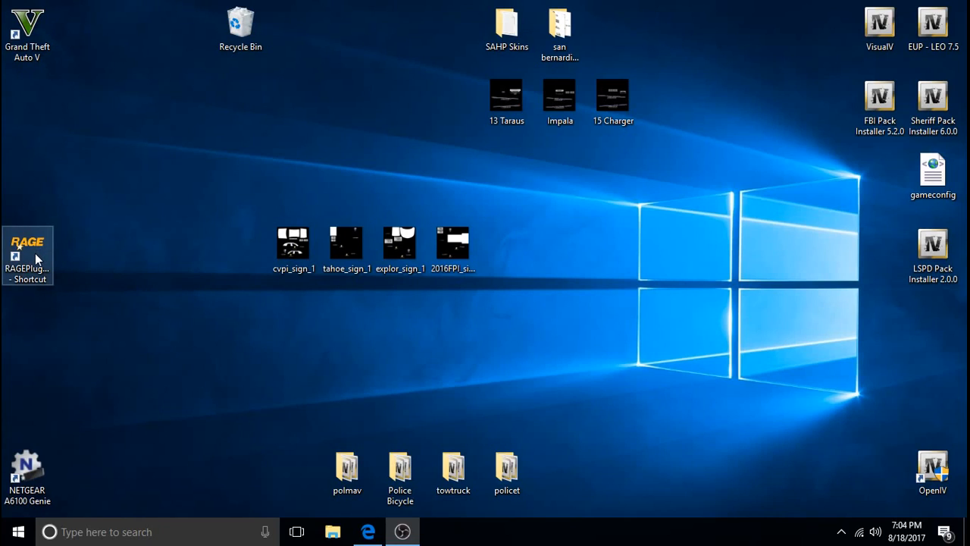
pyautogui.click(27, 257)
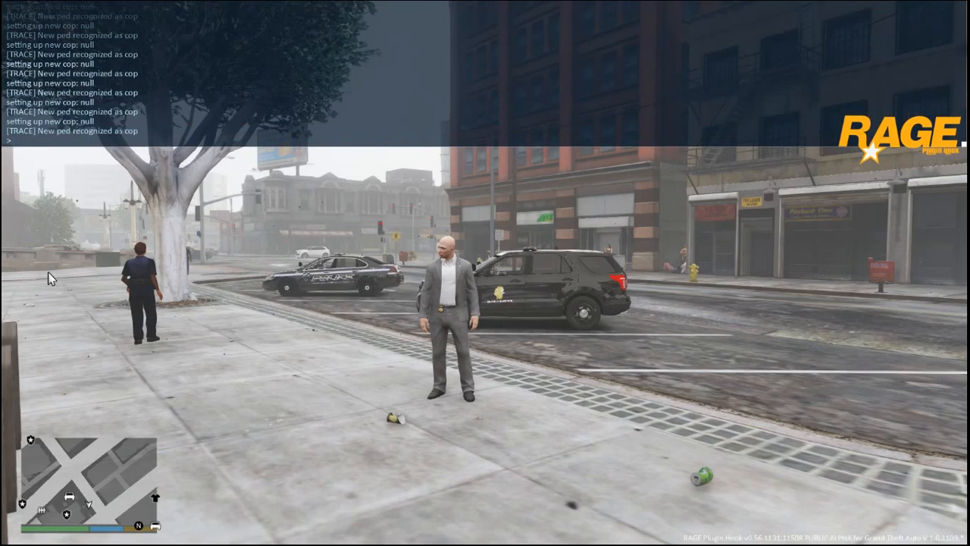
# Run the ForceDuty command in the RAGE Plugin Hook console to go on duty.
pyautogui.write('f')
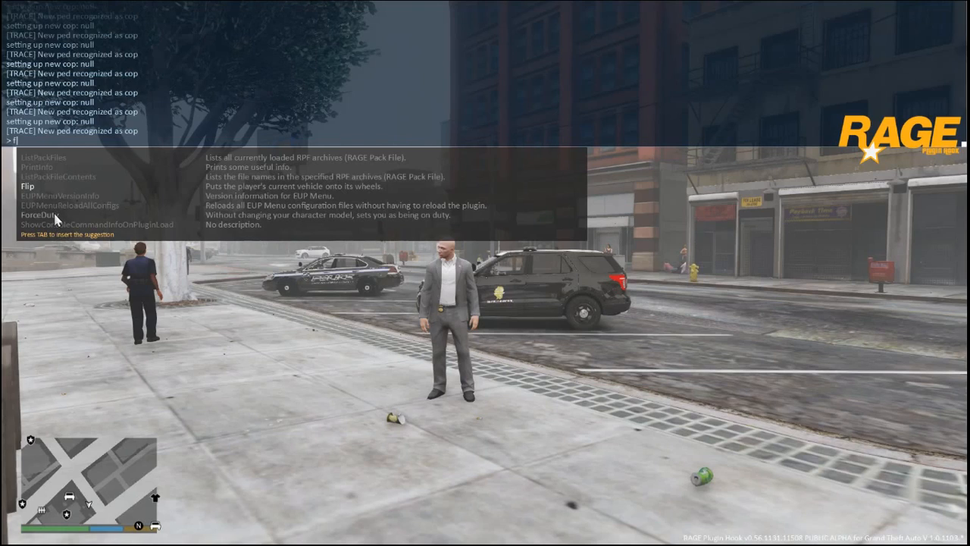
pyautogui.press('enter')
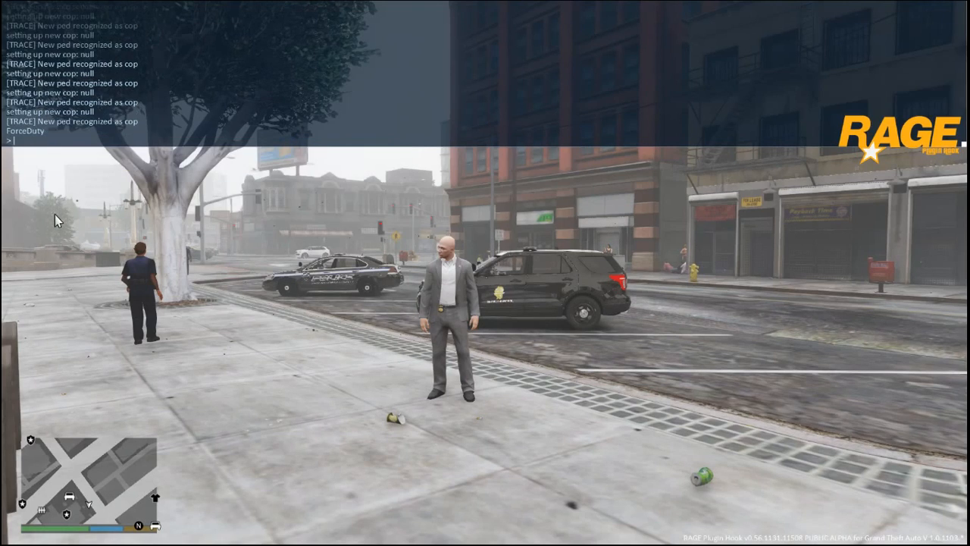